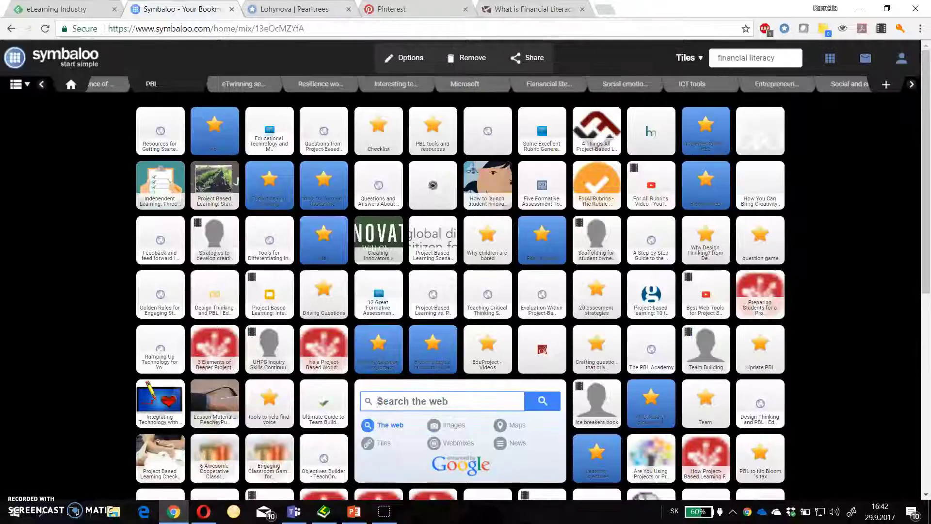
{"action": "mouse_move", "coordinate": [305, 15]}
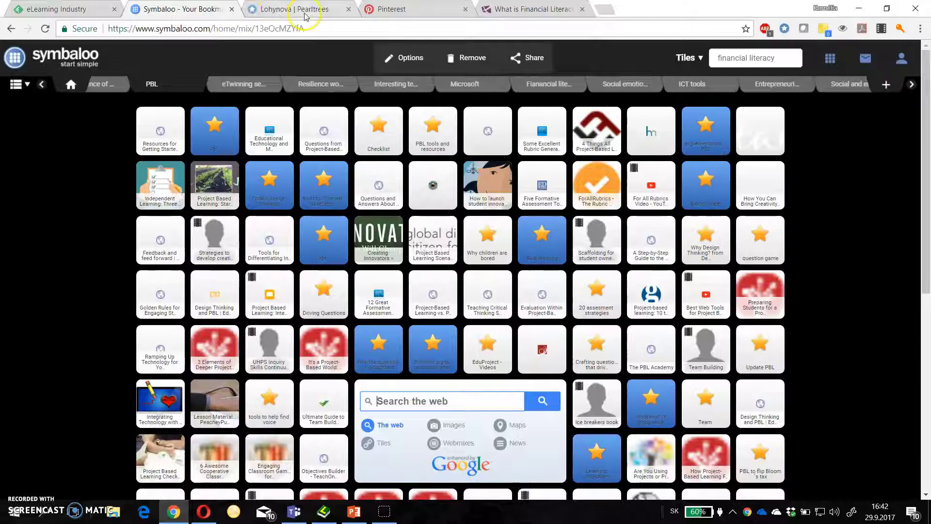
Browse the Resilience and Interesting webmixes, ending on the Financial literacy webmix
{"action": "left_click", "coordinate": [295, 9]}
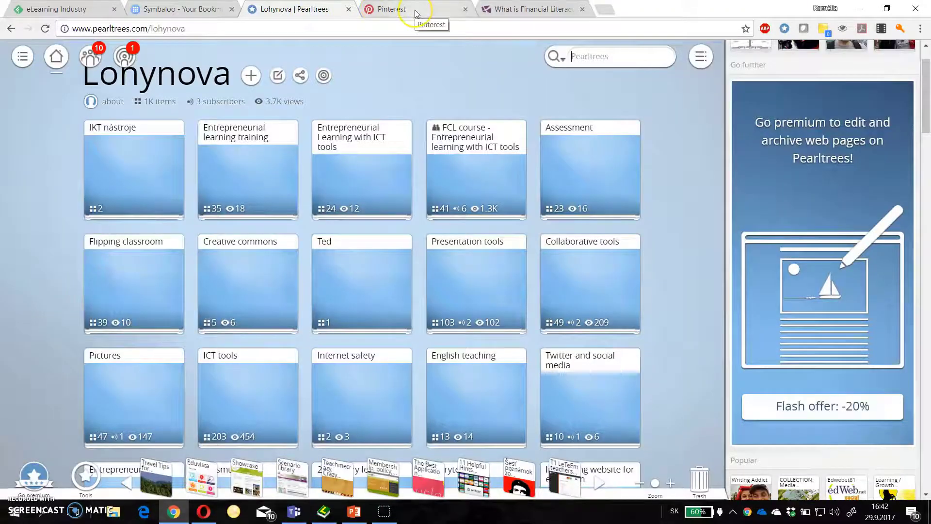
{"action": "left_click", "coordinate": [178, 9]}
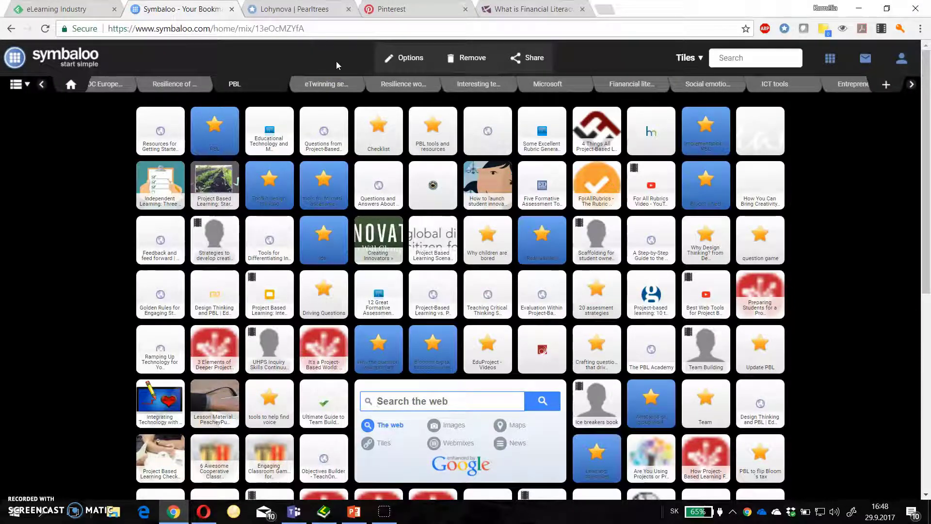
{"action": "mouse_move", "coordinate": [326, 83]}
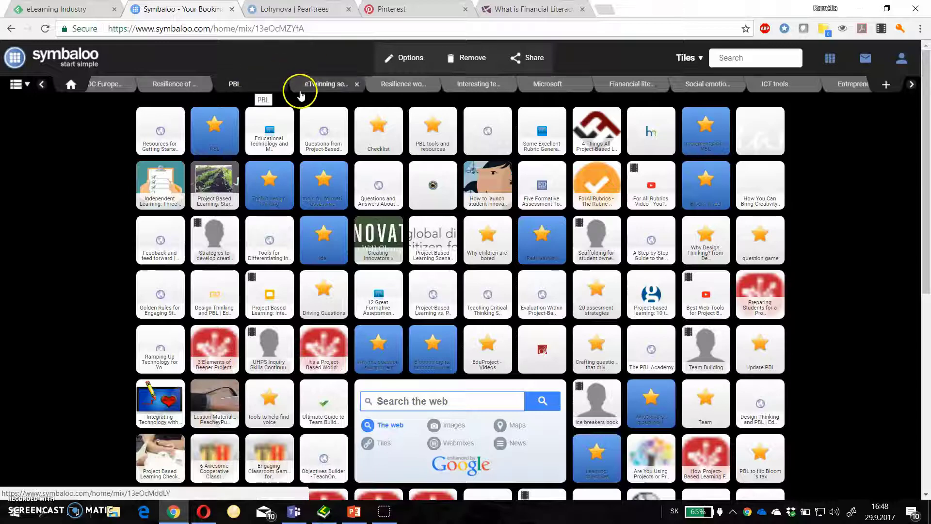
{"action": "left_click", "coordinate": [403, 83]}
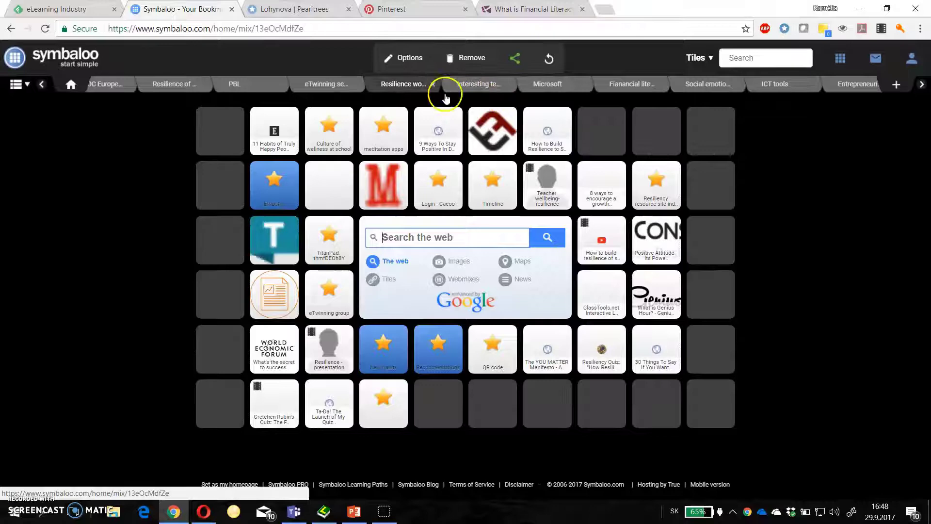
{"action": "left_click", "coordinate": [632, 84]}
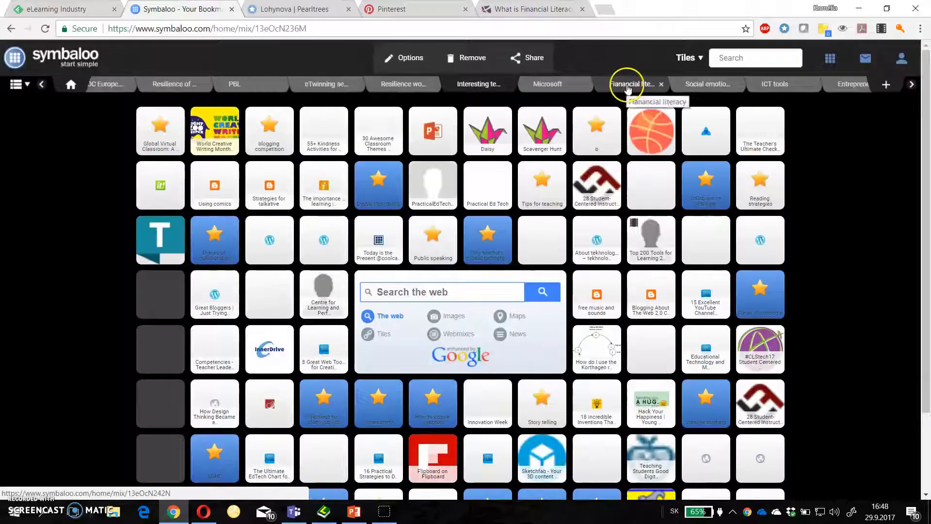
{"action": "left_click", "coordinate": [631, 83]}
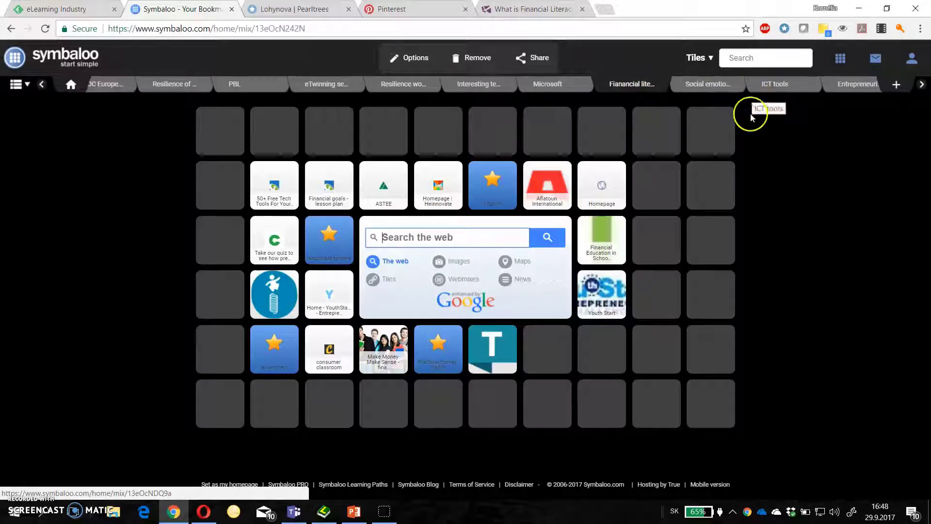
{"action": "mouse_move", "coordinate": [896, 84]}
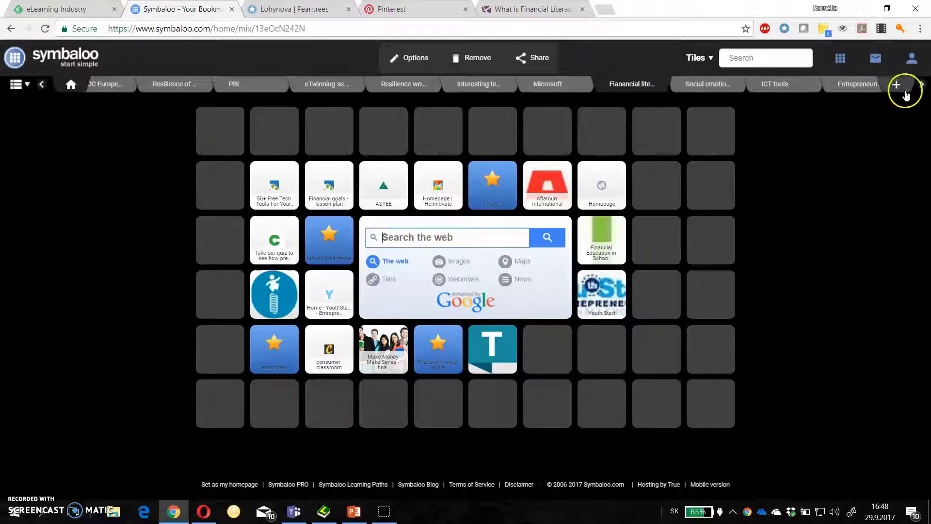
Add an empty Symbaloo webmix named 'PLN'
{"action": "left_click", "coordinate": [896, 84]}
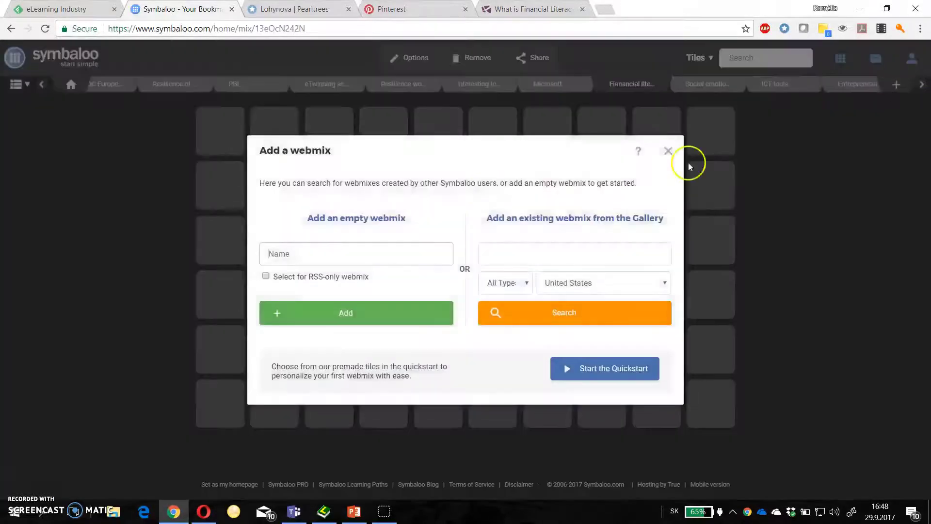
{"action": "left_click", "coordinate": [356, 253]}
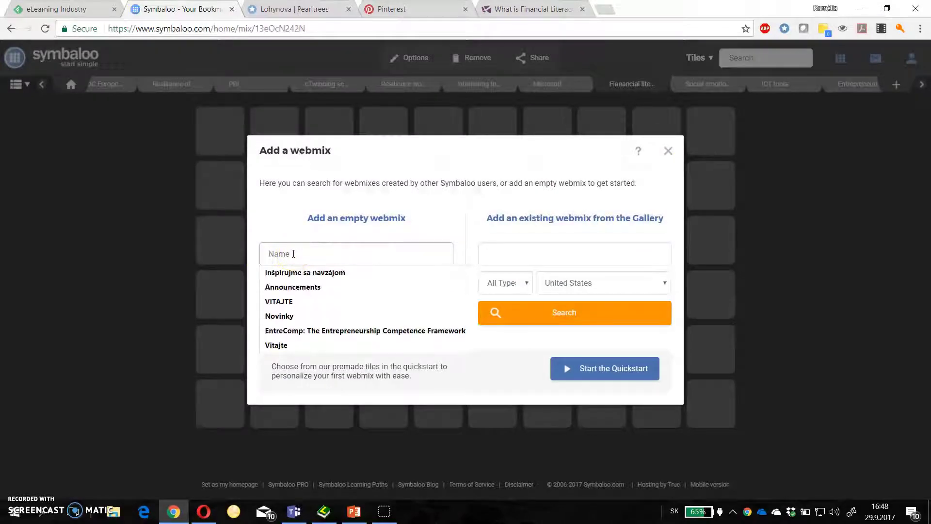
{"action": "type", "text": "PLN"}
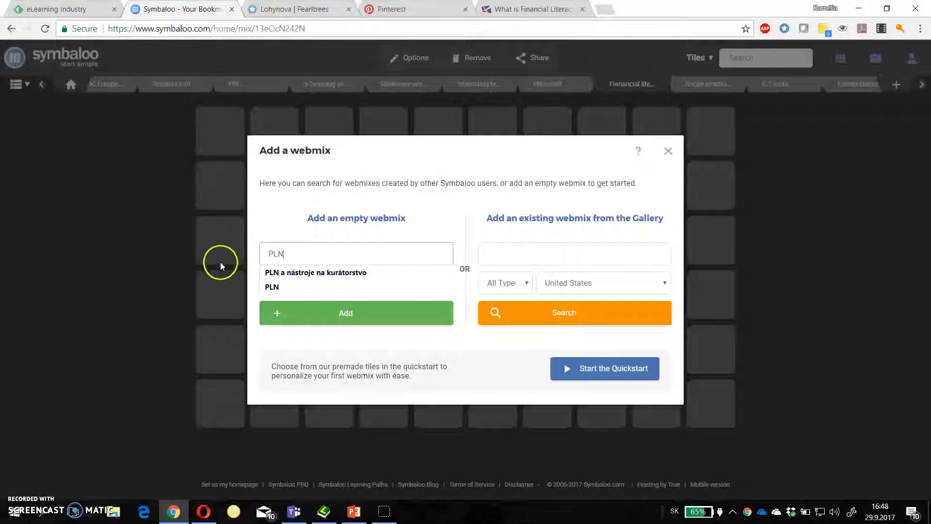
{"action": "left_click", "coordinate": [355, 313]}
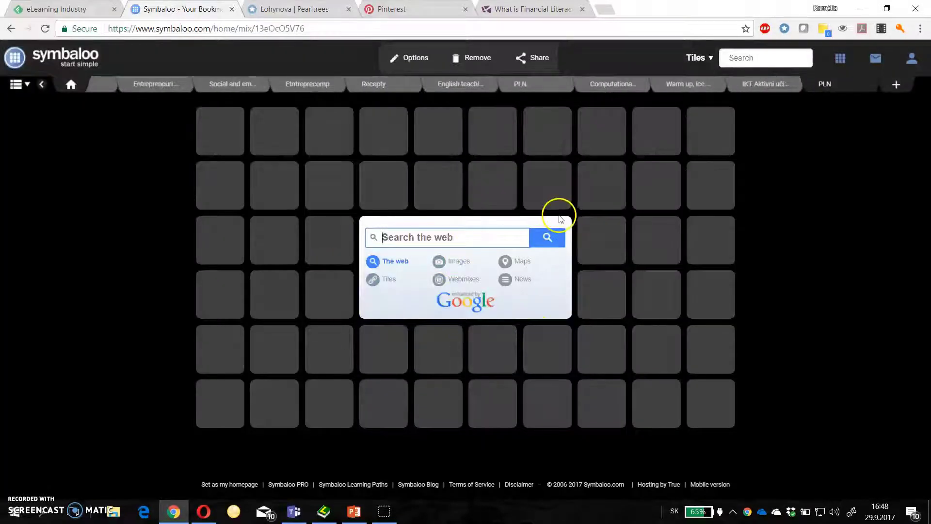
{"action": "mouse_move", "coordinate": [437, 174]}
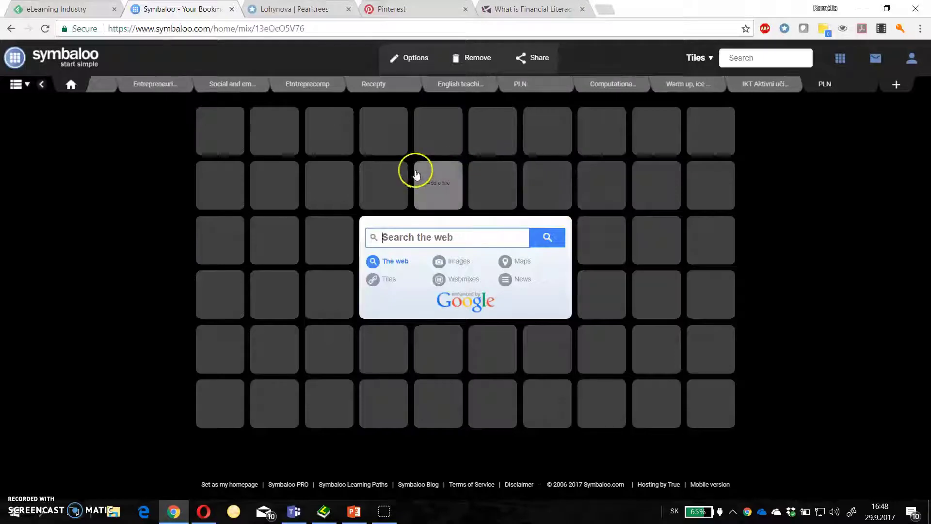
{"action": "mouse_move", "coordinate": [412, 177]}
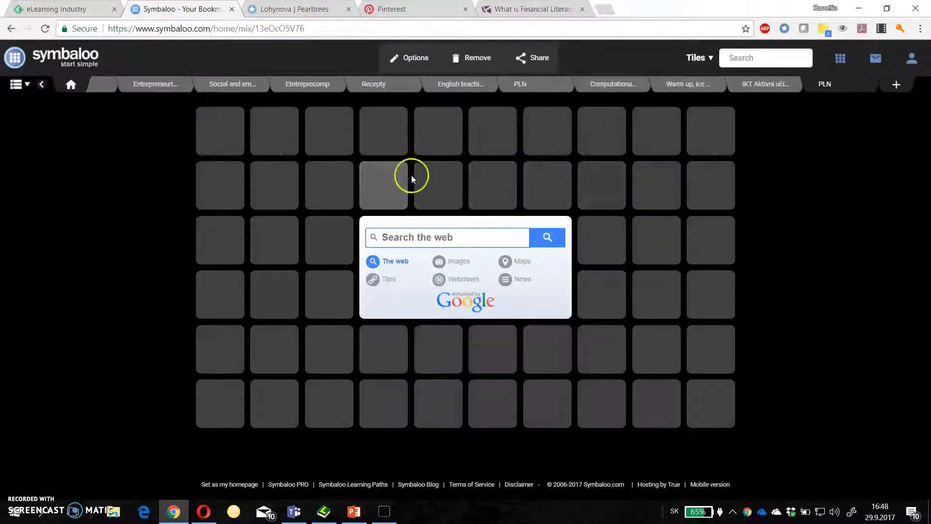
{"action": "mouse_move", "coordinate": [328, 195]}
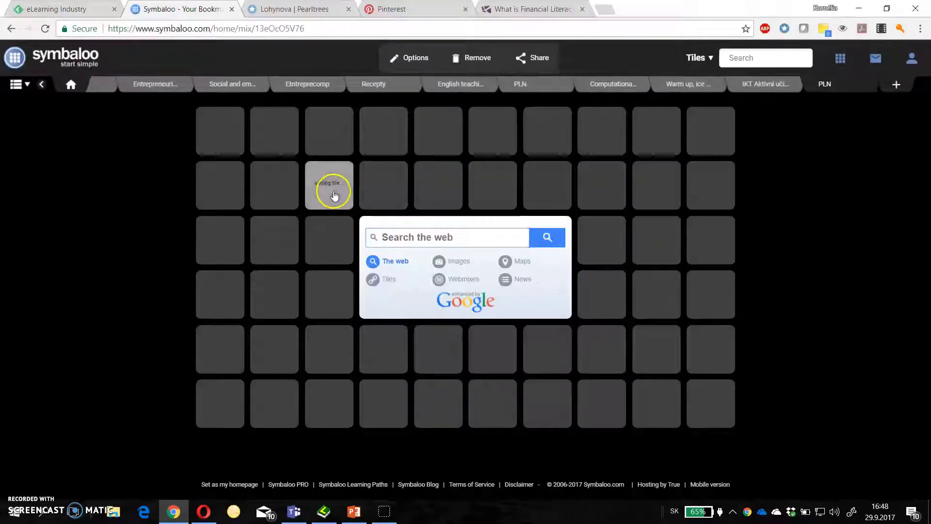
Switch to the Rich Dad 'Four Foundations of Financial Literacy' article
{"action": "left_click", "coordinate": [532, 9]}
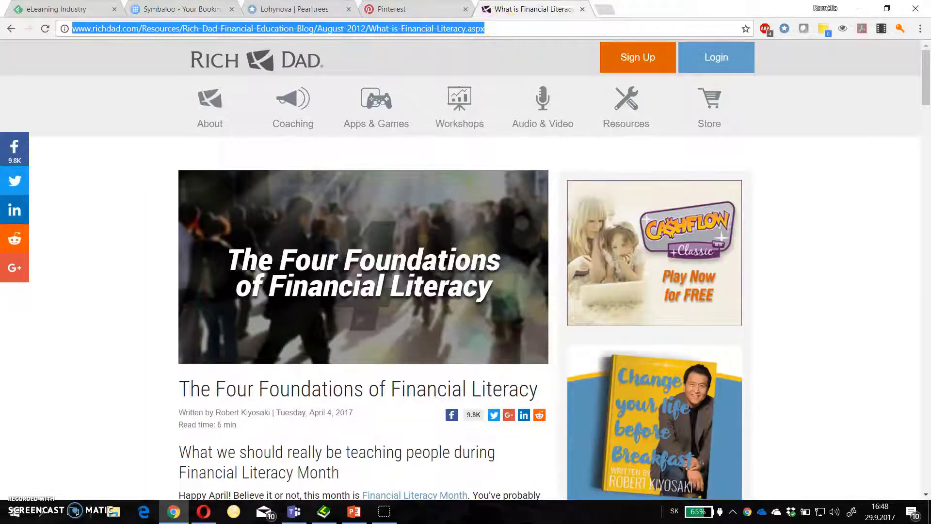
Add a 'What is Financial Literacy?' tile with visible name to PLN, then open its article
{"action": "left_click", "coordinate": [181, 9]}
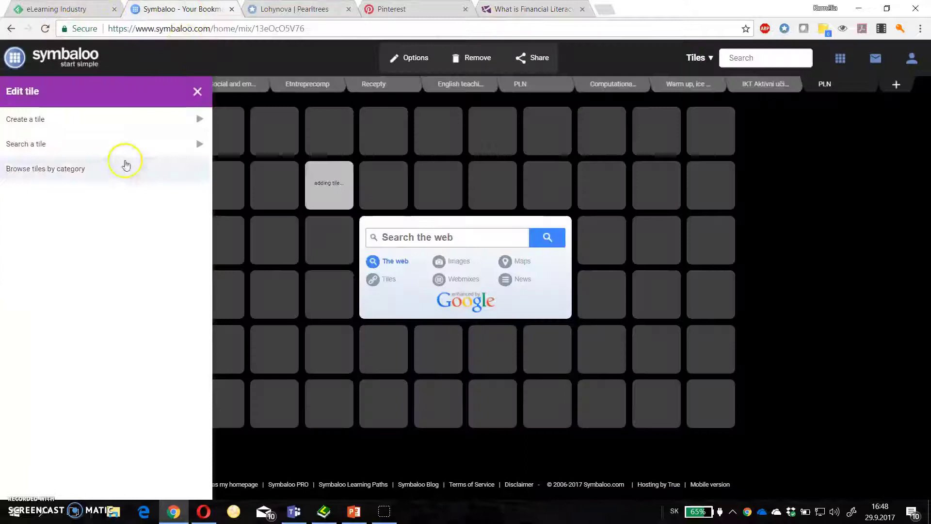
{"action": "left_click", "coordinate": [25, 119]}
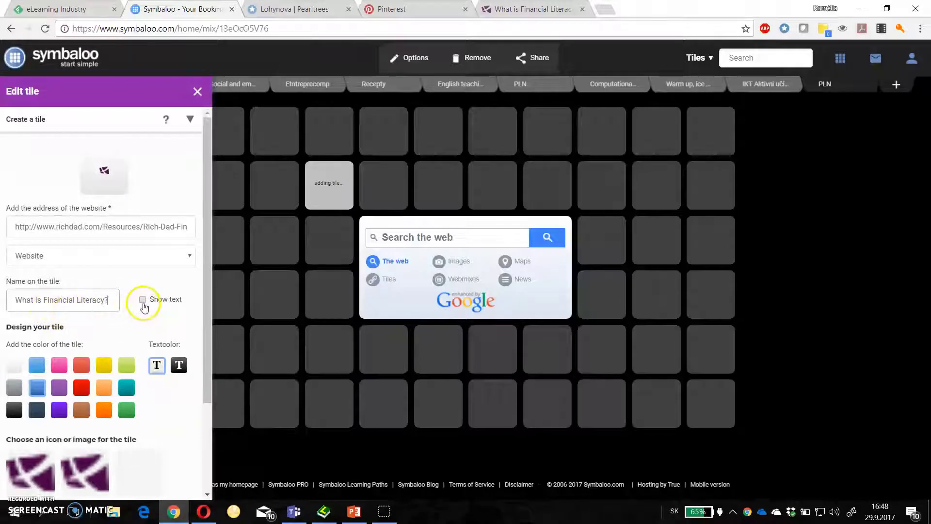
{"action": "left_click", "coordinate": [142, 299]}
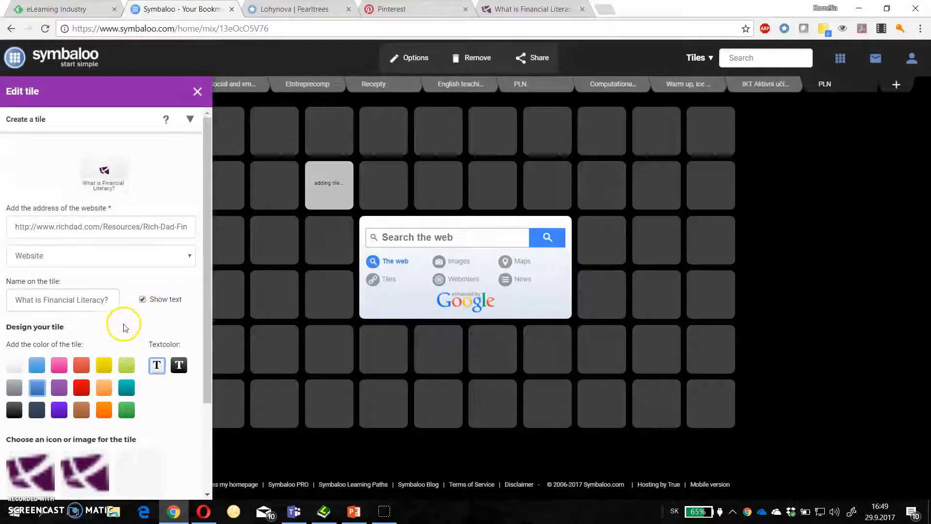
{"action": "left_click", "coordinate": [197, 92]}
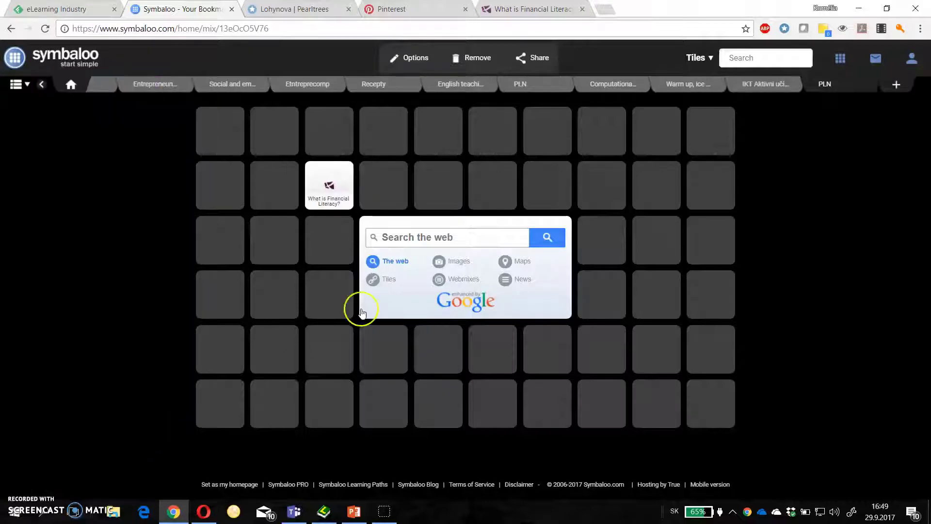
{"action": "mouse_move", "coordinate": [328, 185]}
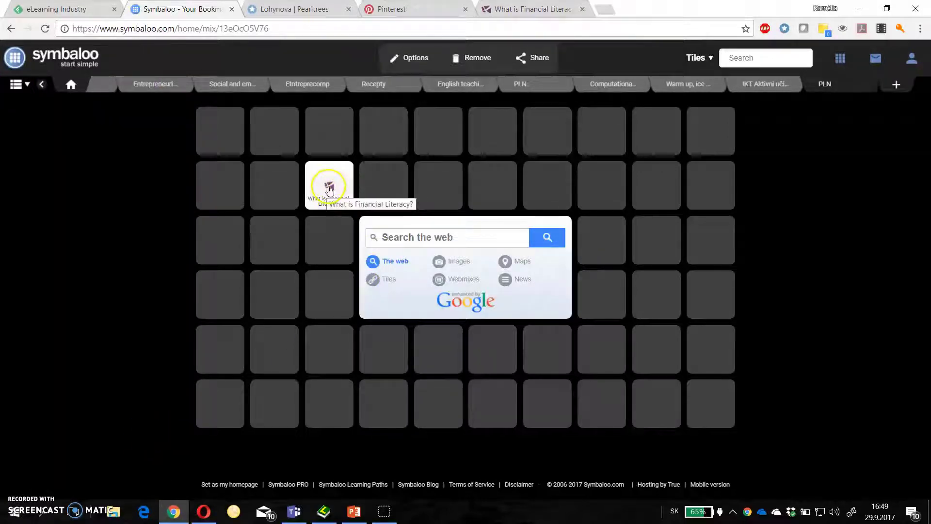
{"action": "left_click", "coordinate": [329, 186]}
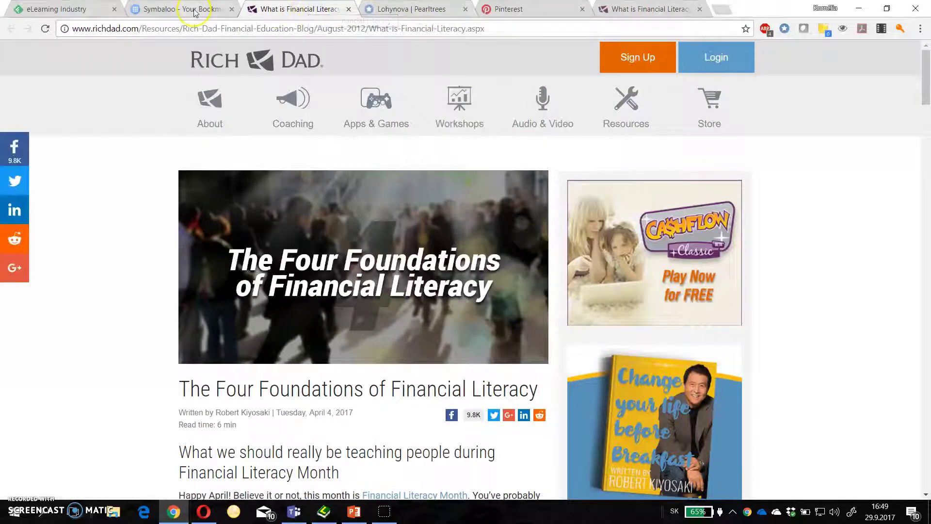
Search Symbaloo for 'finand literacy', switching between webmix and tile results
{"action": "left_click", "coordinate": [179, 8]}
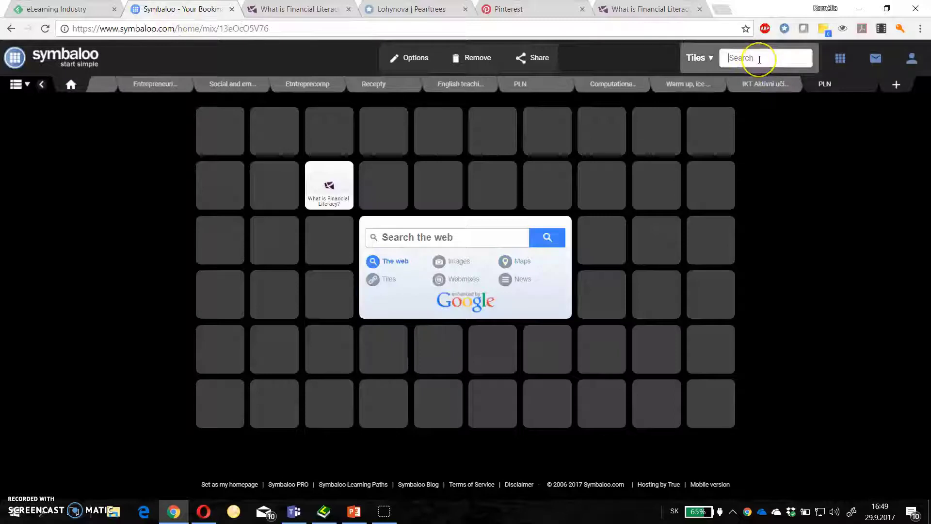
{"action": "type", "text": "finand"}
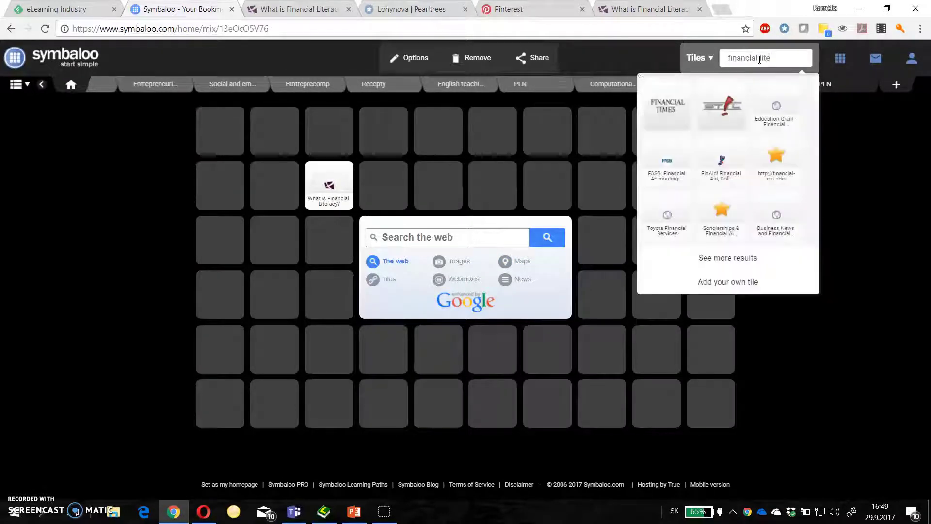
{"action": "type", "text": "literacy"}
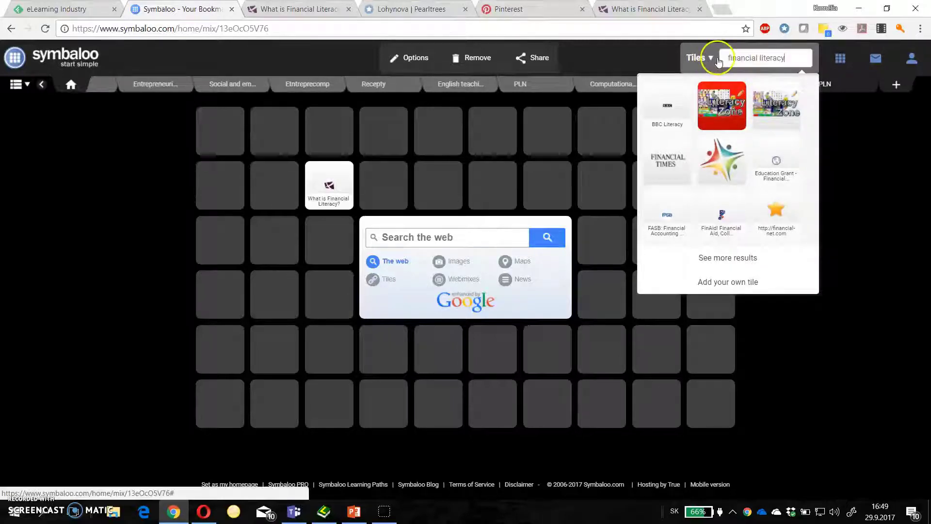
{"action": "left_click", "coordinate": [711, 57]}
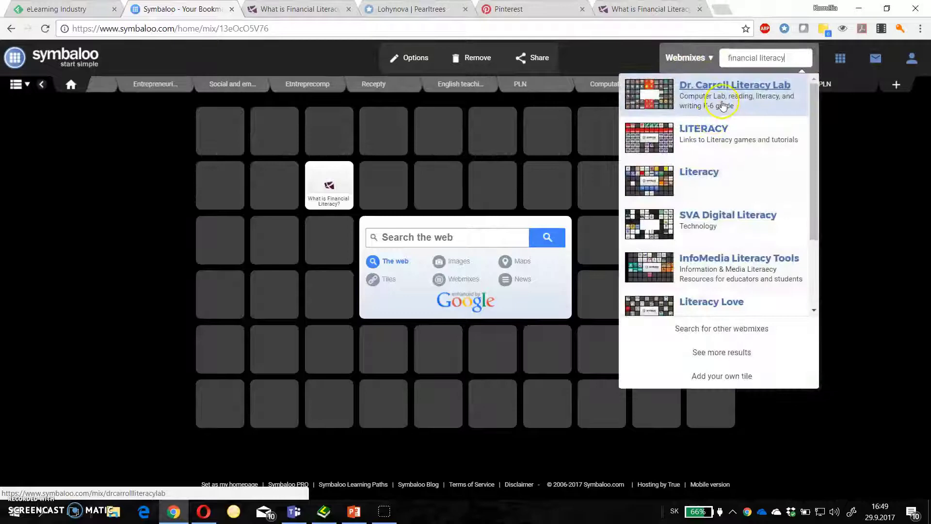
{"action": "left_click", "coordinate": [689, 57]}
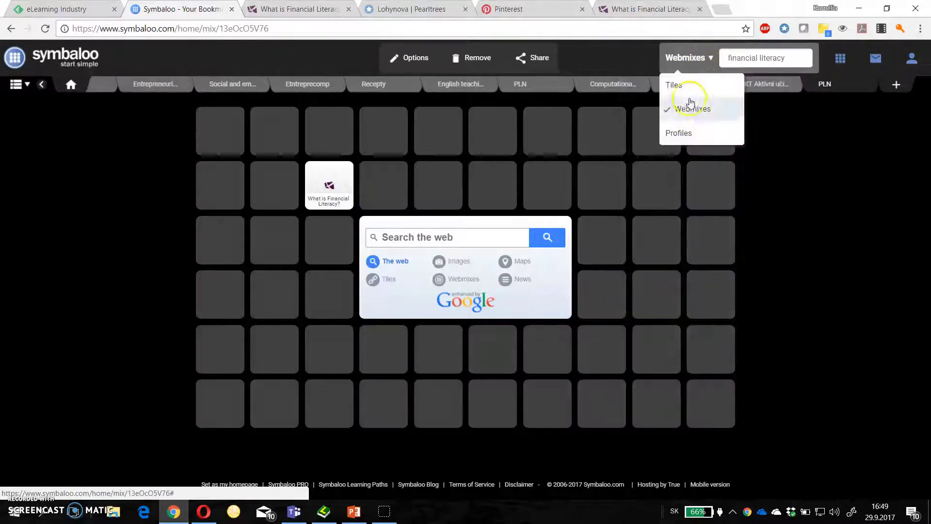
{"action": "left_click", "coordinate": [673, 85]}
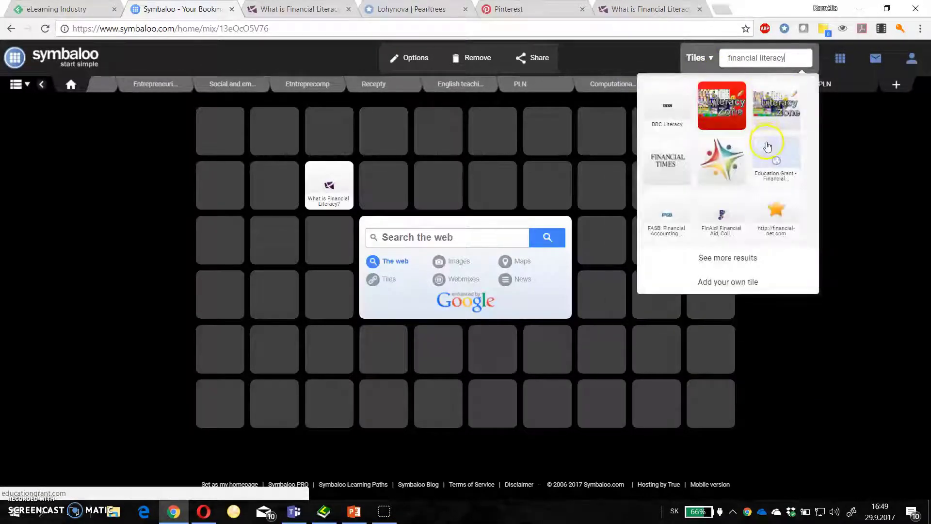
{"action": "mouse_move", "coordinate": [667, 164]}
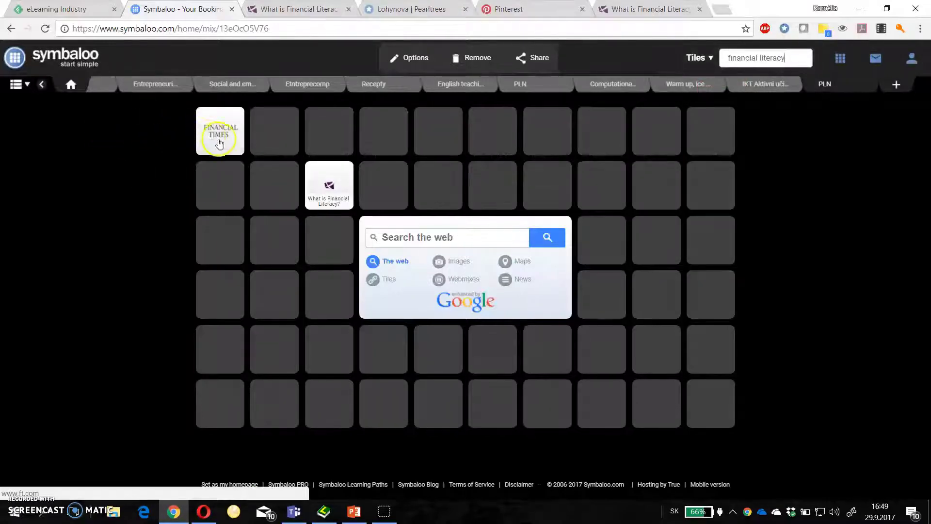
Open ft.com from the Financial Times tile, then open PLN's sharing settings
{"action": "left_click", "coordinate": [219, 131]}
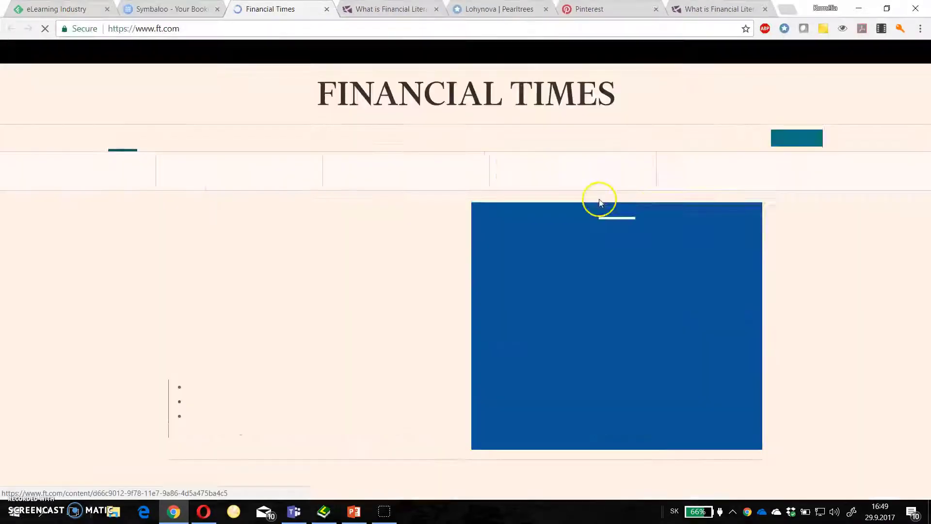
{"action": "left_click", "coordinate": [170, 8]}
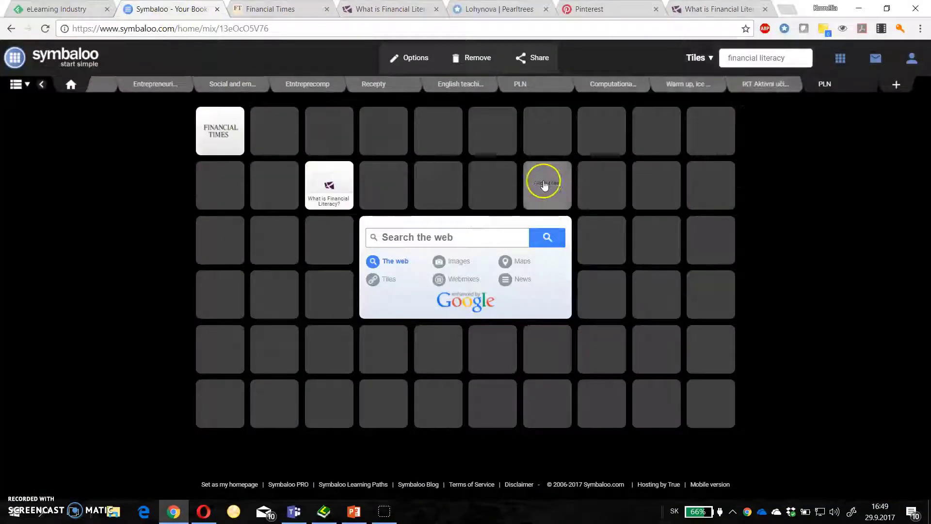
{"action": "left_click", "coordinate": [531, 58]}
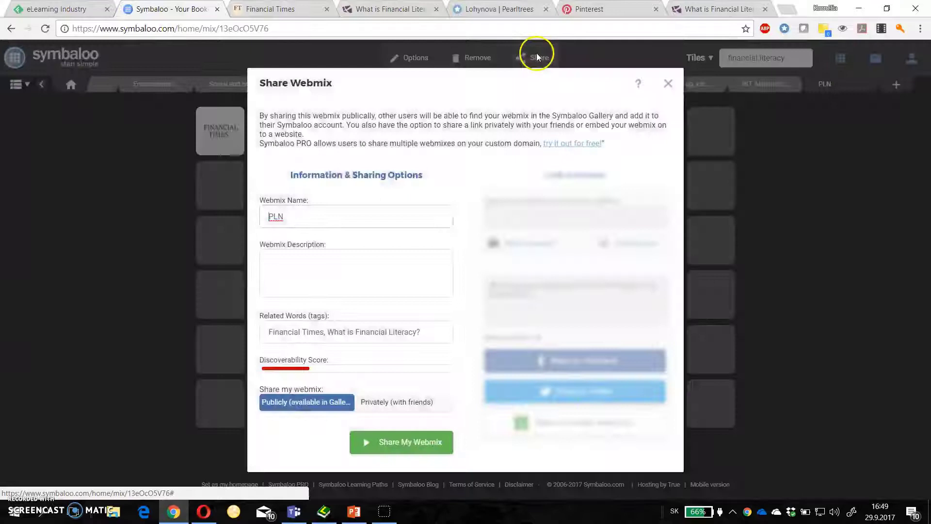
{"action": "mouse_move", "coordinate": [391, 235]}
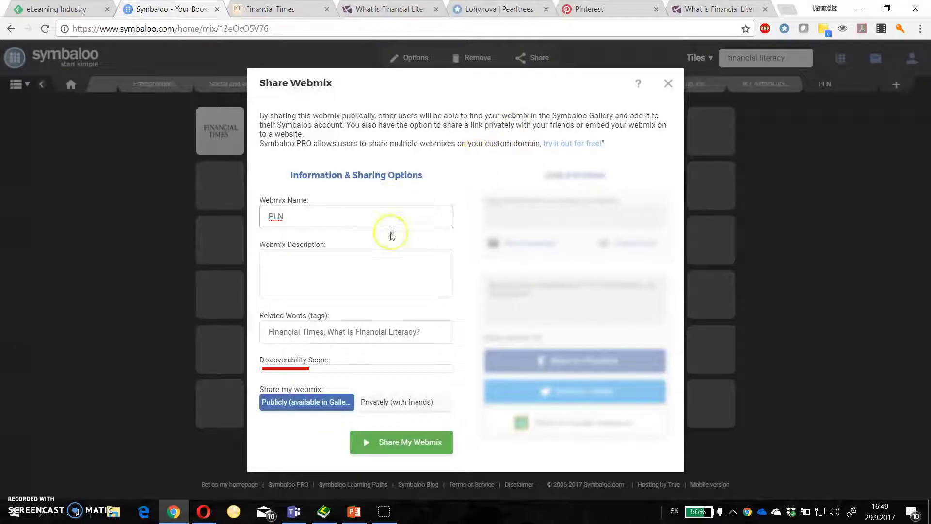
{"action": "mouse_move", "coordinate": [325, 411]}
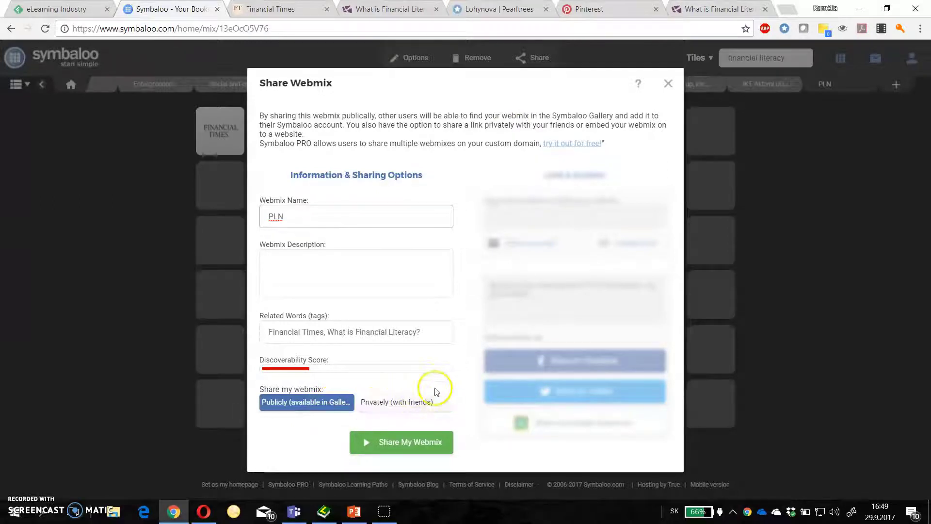
{"action": "mouse_move", "coordinate": [445, 179]}
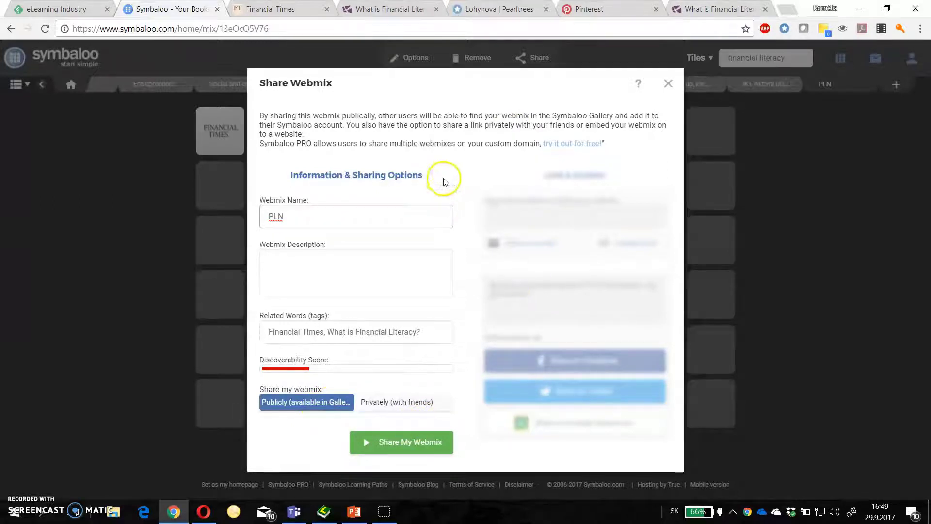
{"action": "mouse_move", "coordinate": [582, 145]}
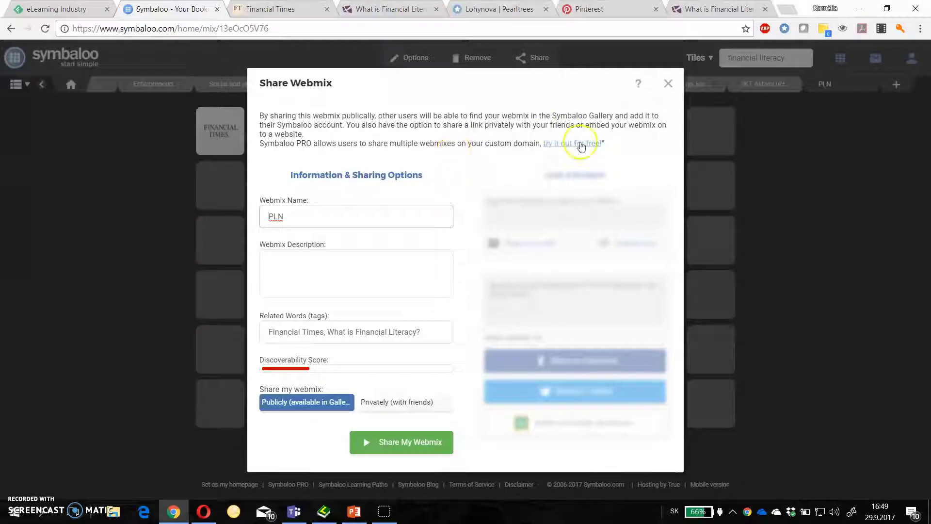
Dismiss the Share Webmix dialog unshared and switch to the Lohynova Pearltrees collection
{"action": "left_click", "coordinate": [667, 82]}
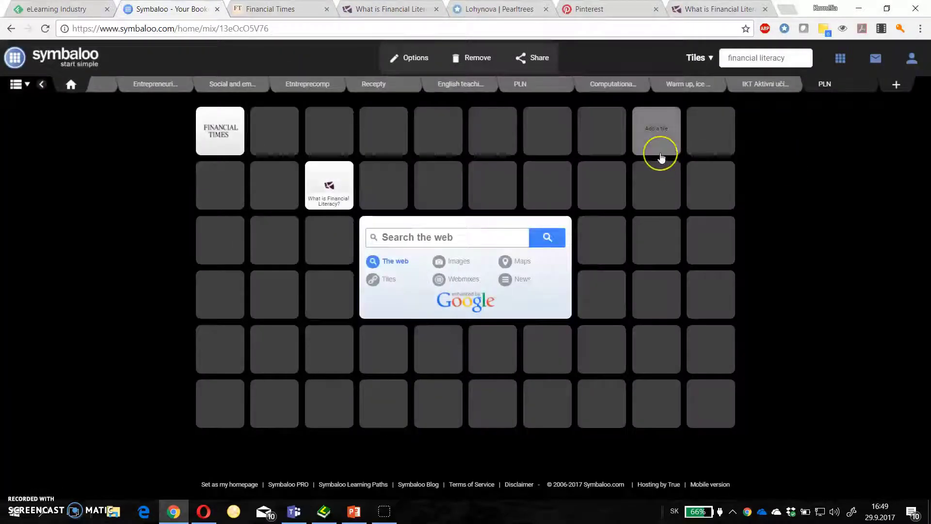
{"action": "left_click", "coordinate": [493, 9]}
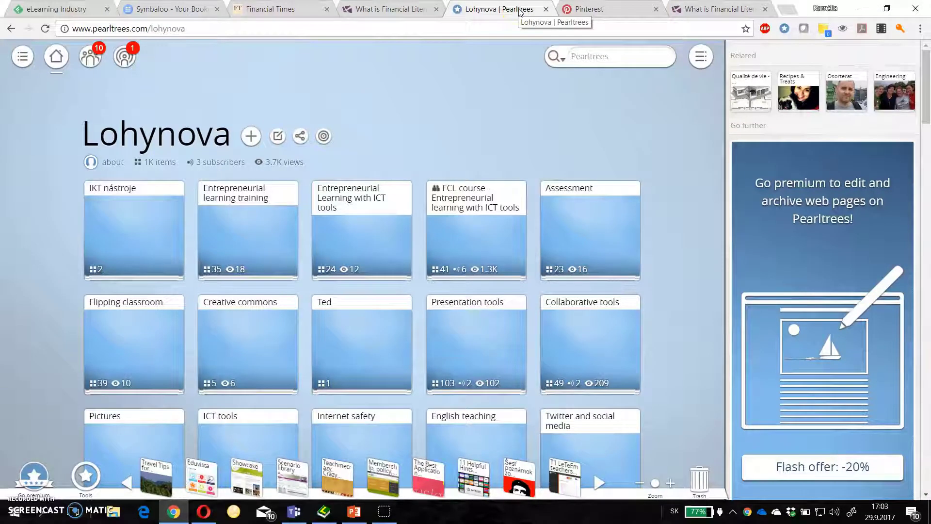
{"action": "mouse_move", "coordinate": [288, 106]}
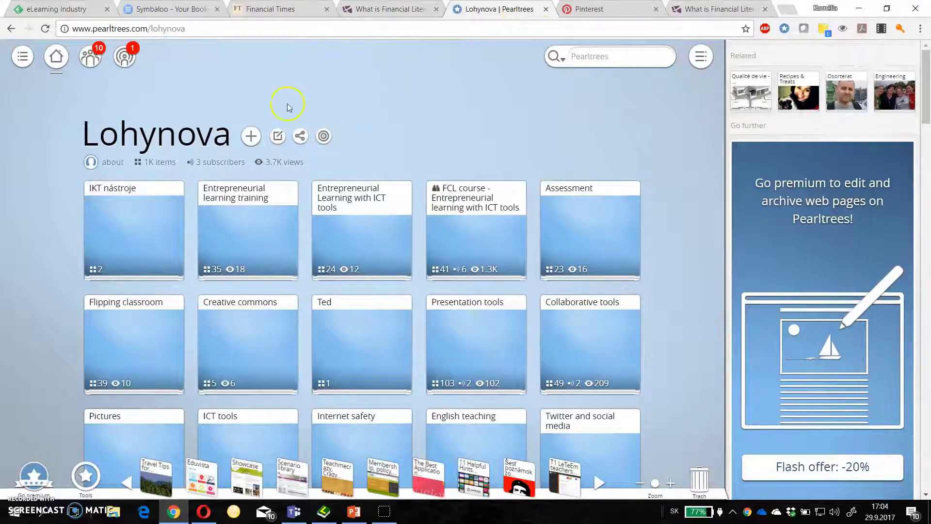
{"action": "left_click", "coordinate": [250, 136]}
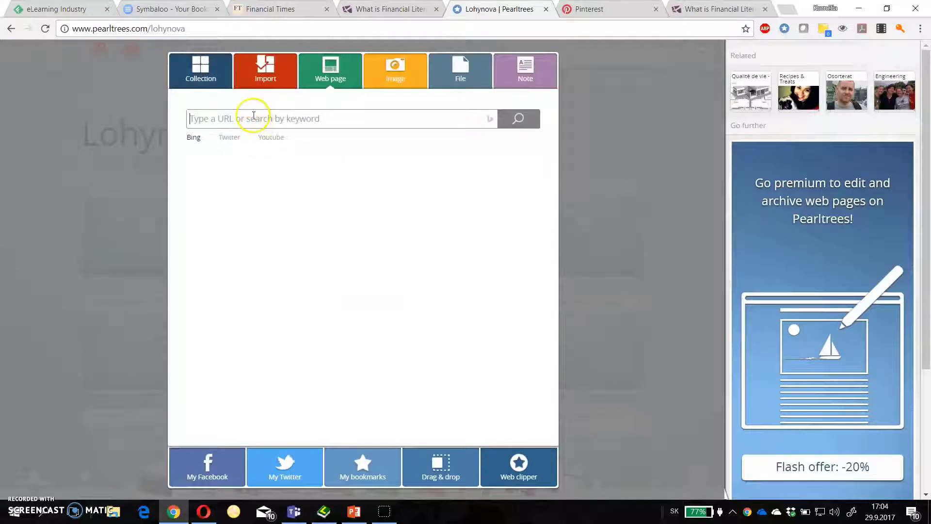
{"action": "mouse_move", "coordinate": [456, 97]}
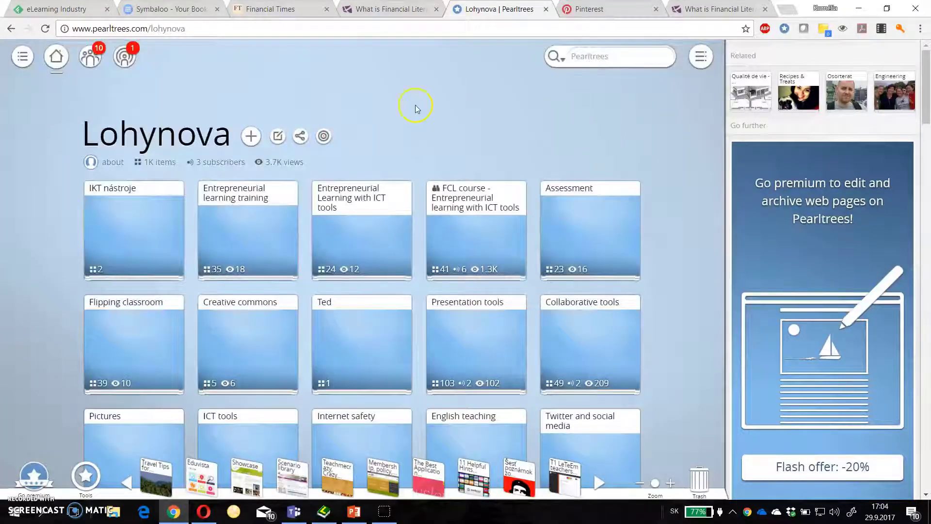
{"action": "mouse_move", "coordinate": [464, 346]}
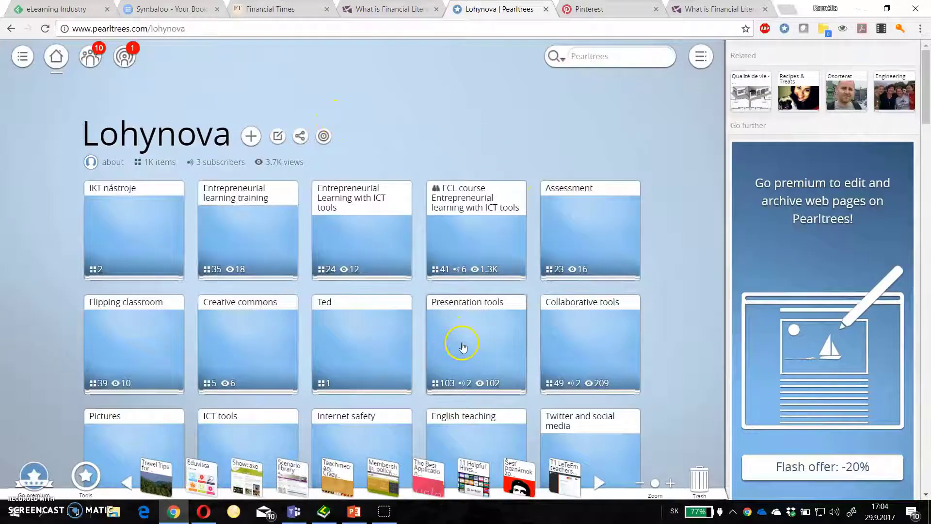
{"action": "left_click", "coordinate": [476, 344]}
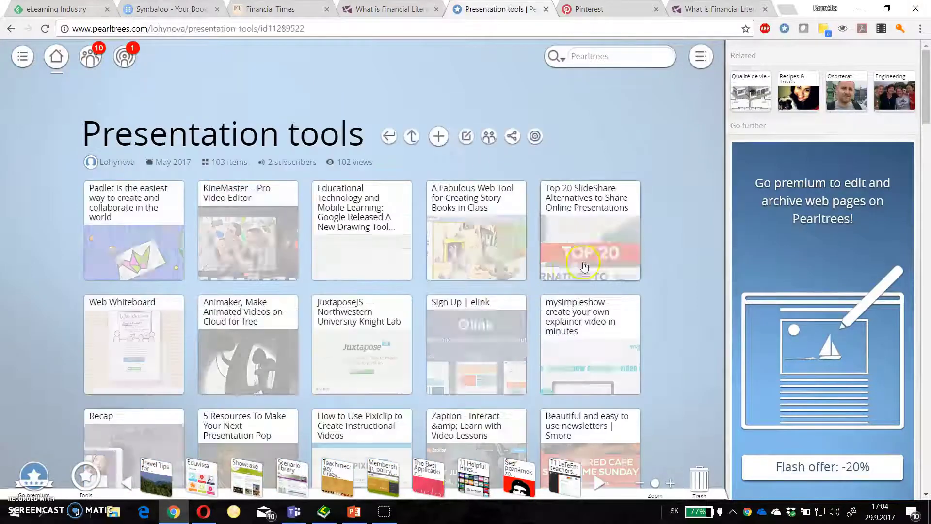
{"action": "scroll", "scroll_direction": "down", "scroll_amount": 3}
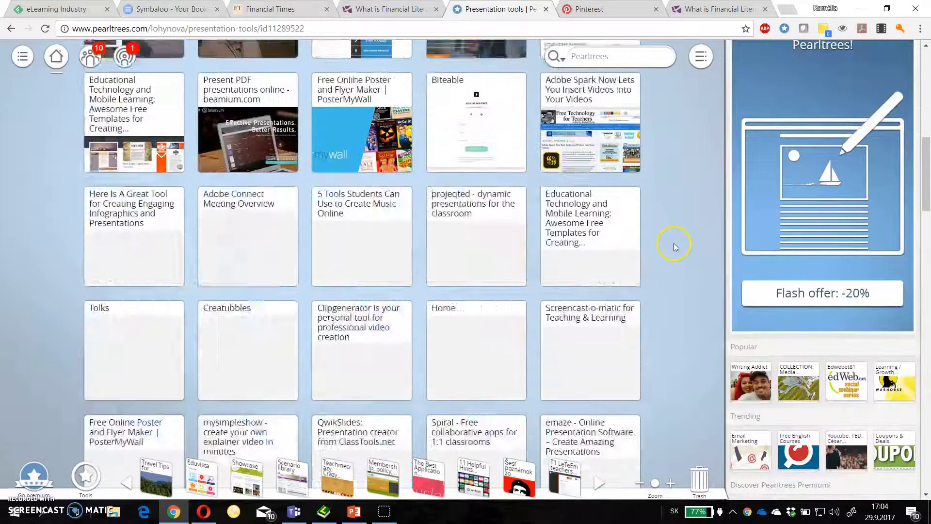
{"action": "scroll", "scroll_direction": "up", "scroll_amount": 3}
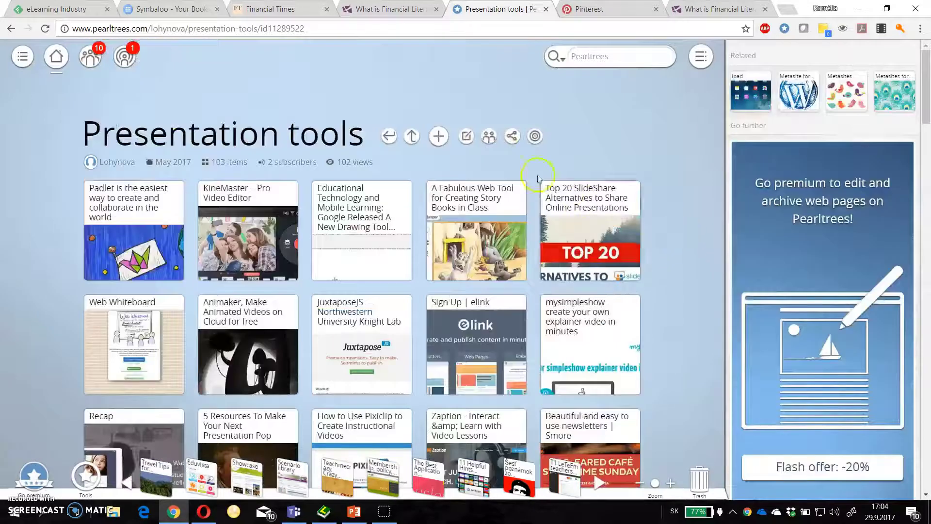
{"action": "left_click", "coordinate": [411, 136]}
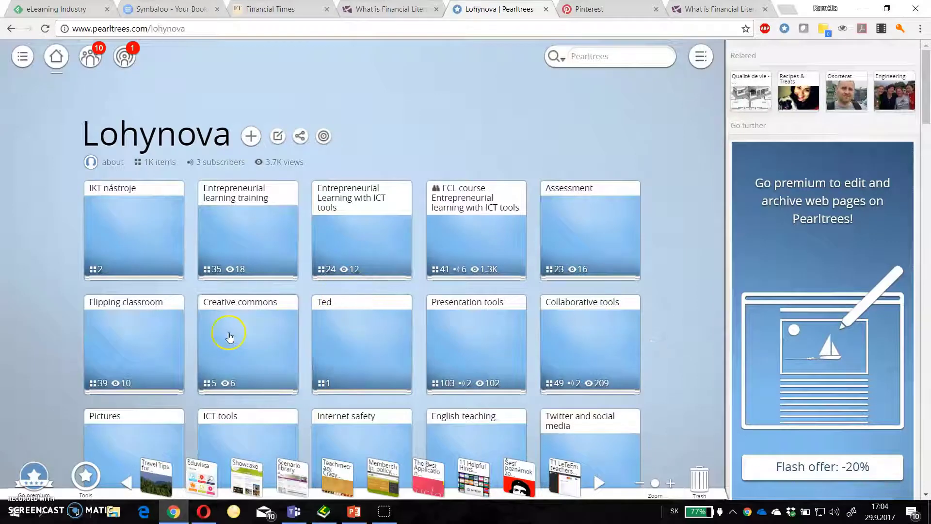
{"action": "mouse_move", "coordinate": [129, 349]}
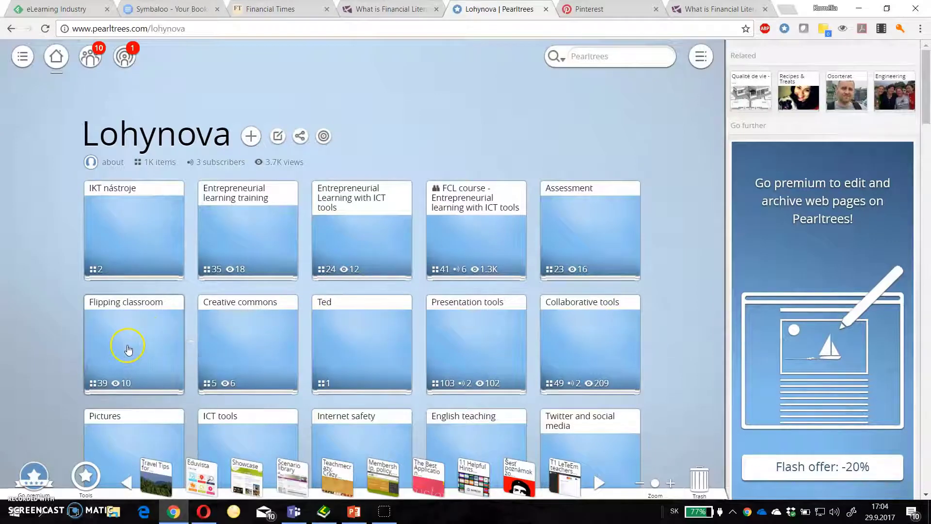
{"action": "mouse_move", "coordinate": [605, 219]}
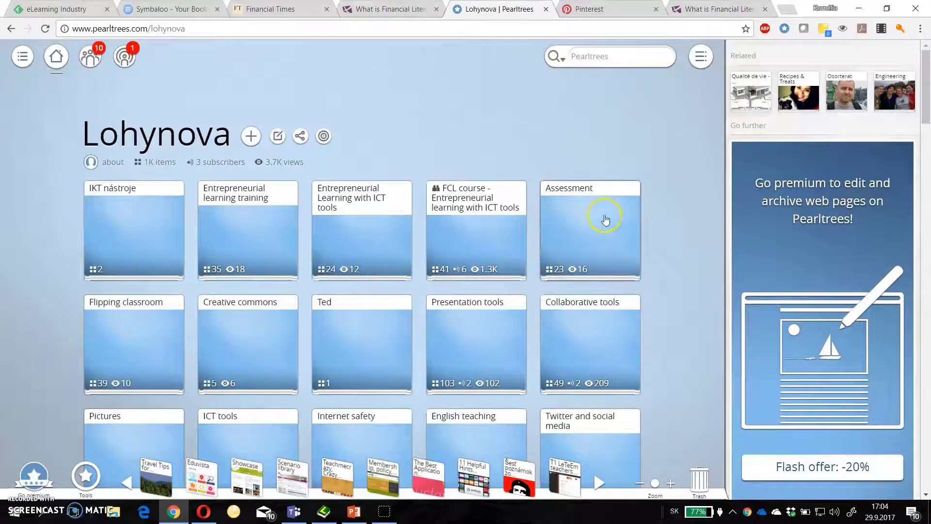
Open the 35-item Entrepreneurial learning training collection and scroll through its items
{"action": "left_click", "coordinate": [247, 231]}
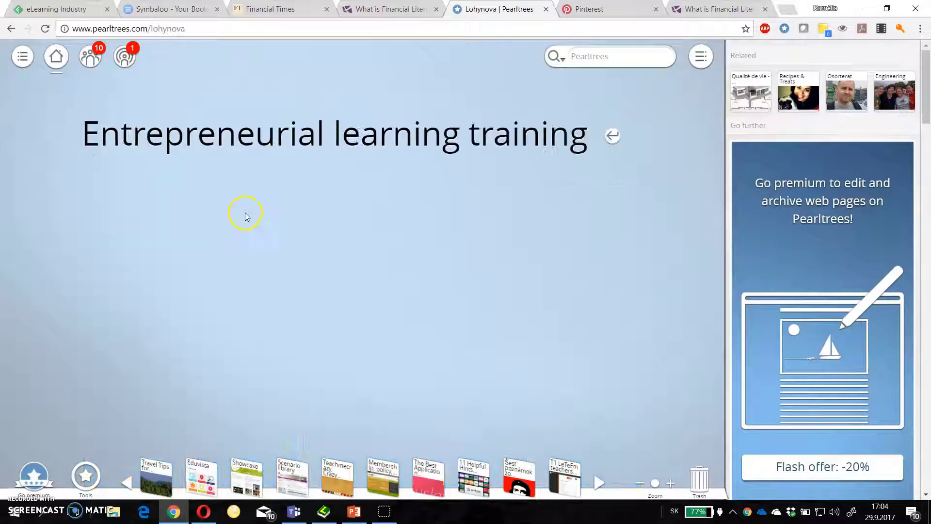
{"action": "left_click", "coordinate": [245, 213]}
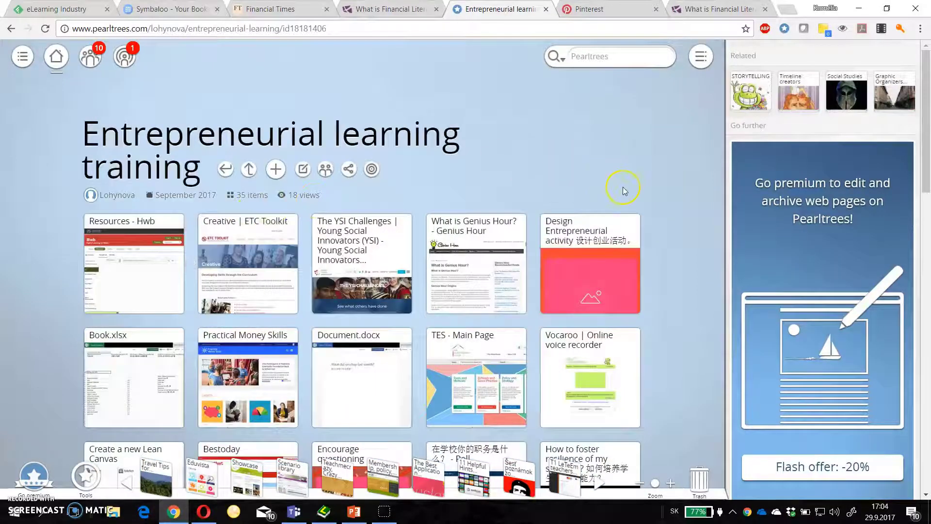
{"action": "mouse_move", "coordinate": [656, 205]}
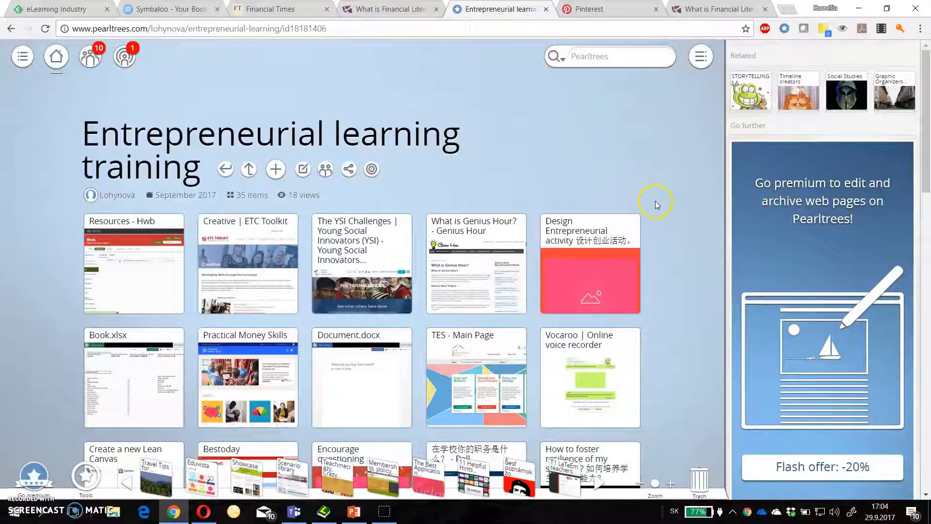
{"action": "scroll", "scroll_direction": "down", "scroll_amount": 3}
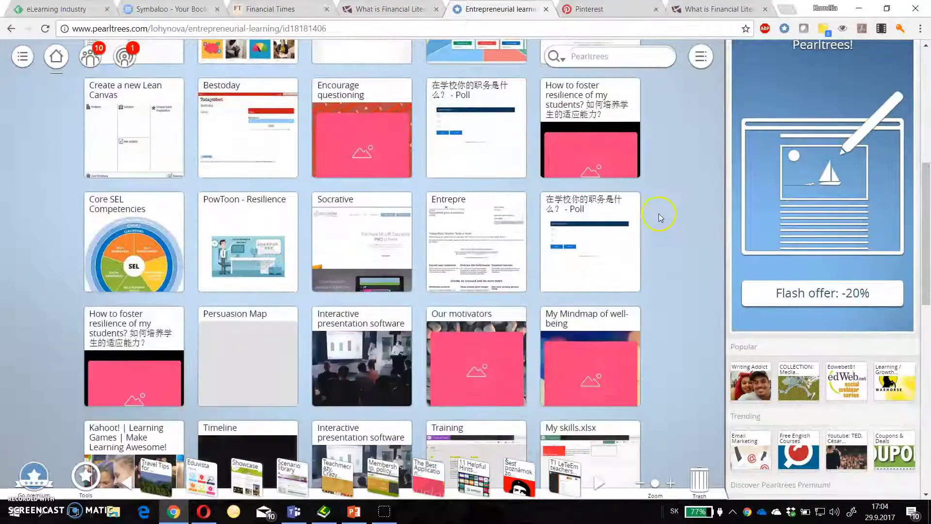
{"action": "scroll", "scroll_direction": "up", "scroll_amount": 3}
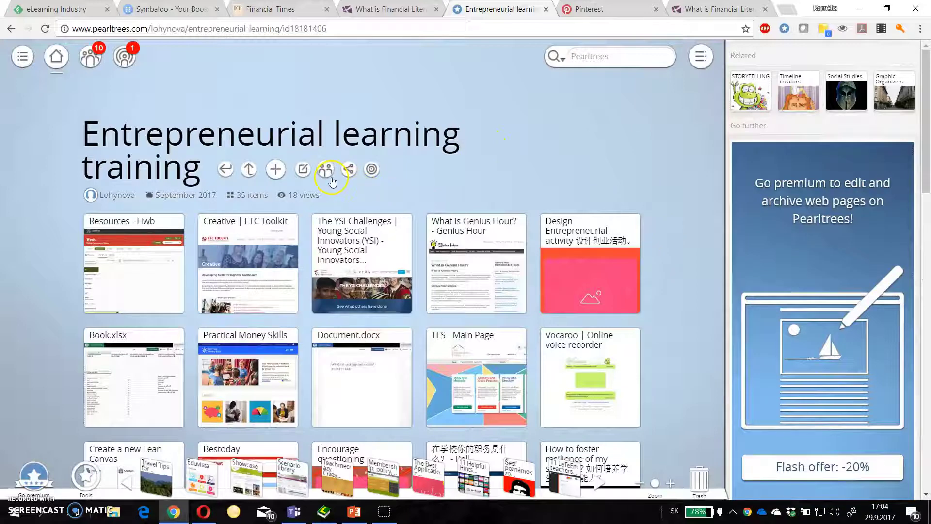
{"action": "mouse_move", "coordinate": [349, 170]}
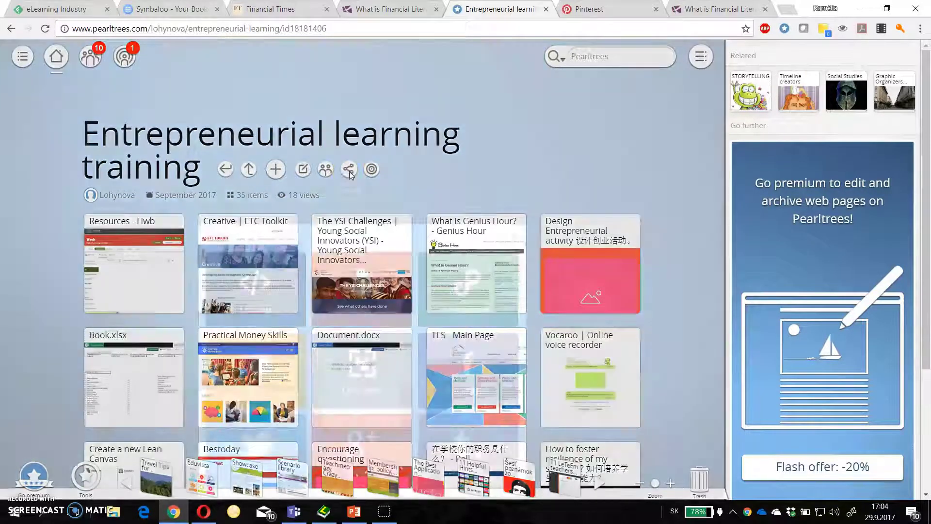
View the collection's Share panel options, then close the panel
{"action": "left_click", "coordinate": [349, 169]}
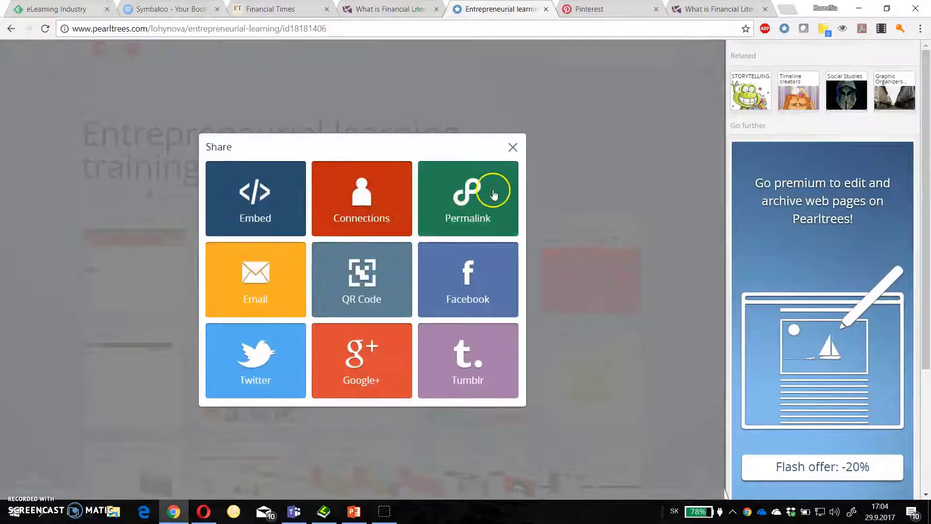
{"action": "left_click", "coordinate": [513, 146]}
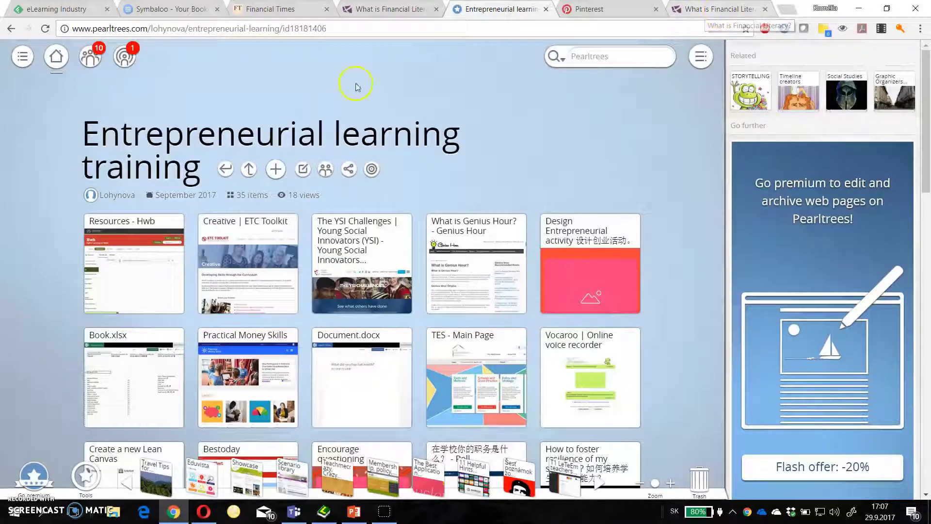
{"action": "mouse_move", "coordinate": [275, 169]}
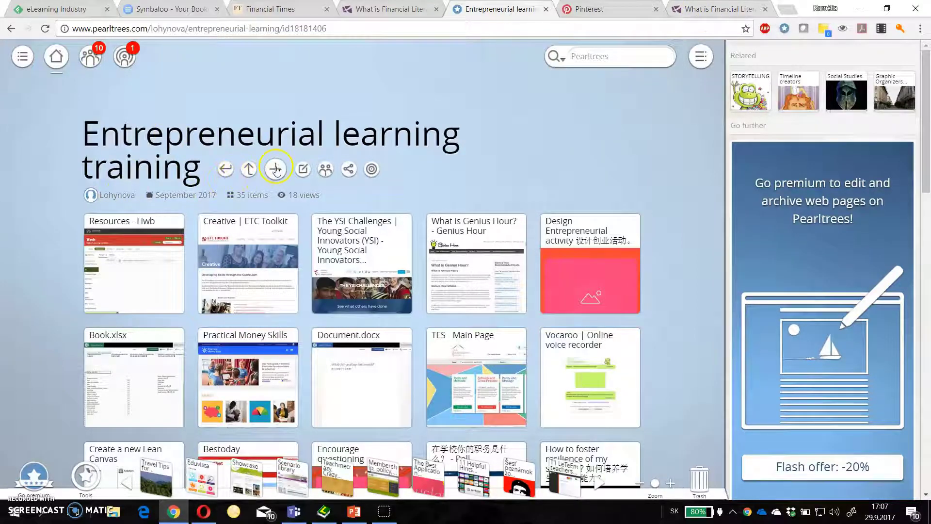
Add the Rich Dad financial literacy article URL as a web page item
{"action": "left_click", "coordinate": [275, 169]}
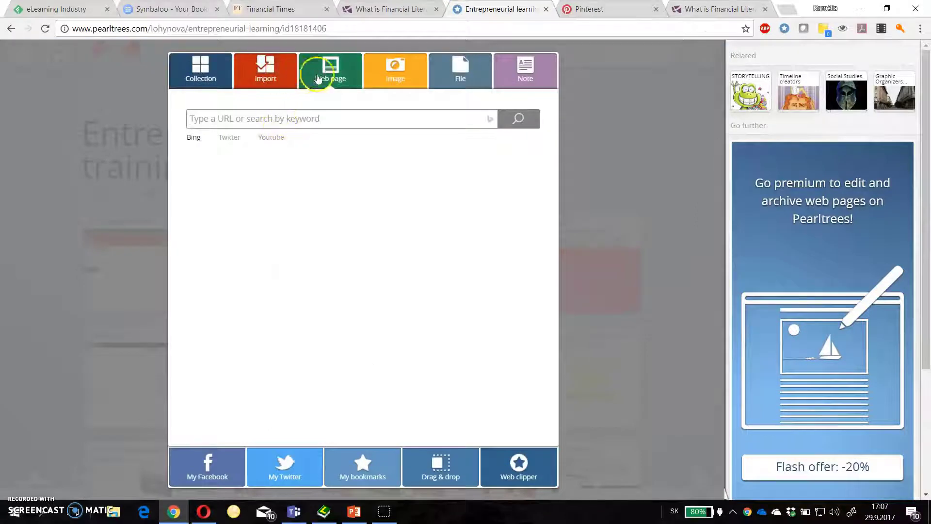
{"action": "mouse_move", "coordinate": [319, 111]}
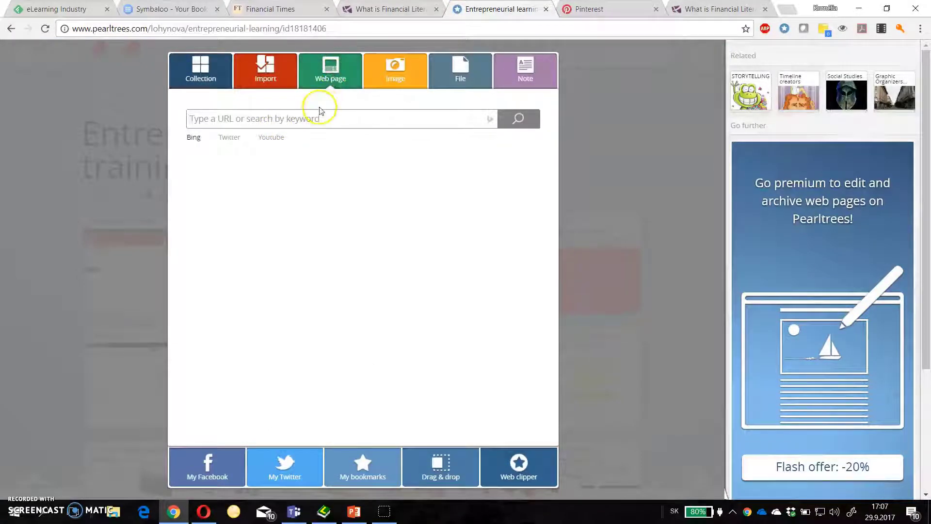
{"action": "type", "text": "http://www.richdad.com/Resources/Rich-Dad-Financ"}
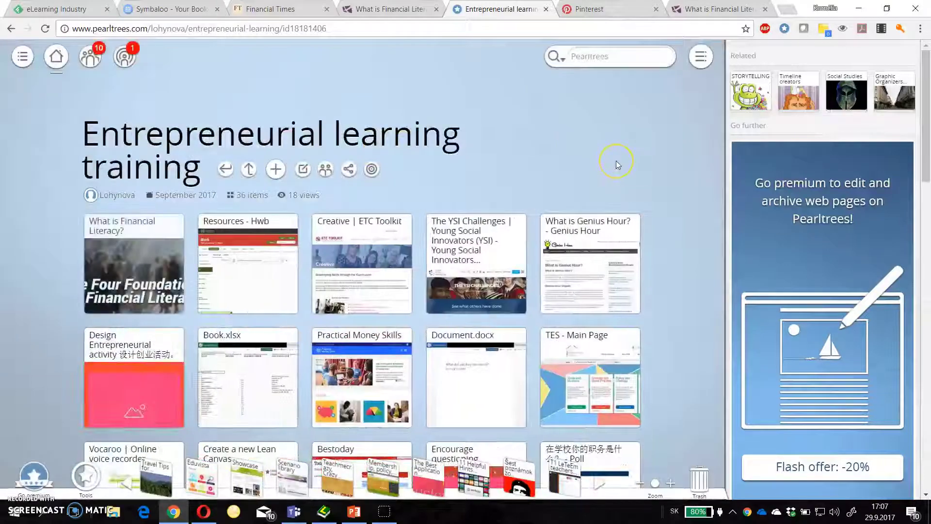
{"action": "mouse_move", "coordinate": [588, 128]}
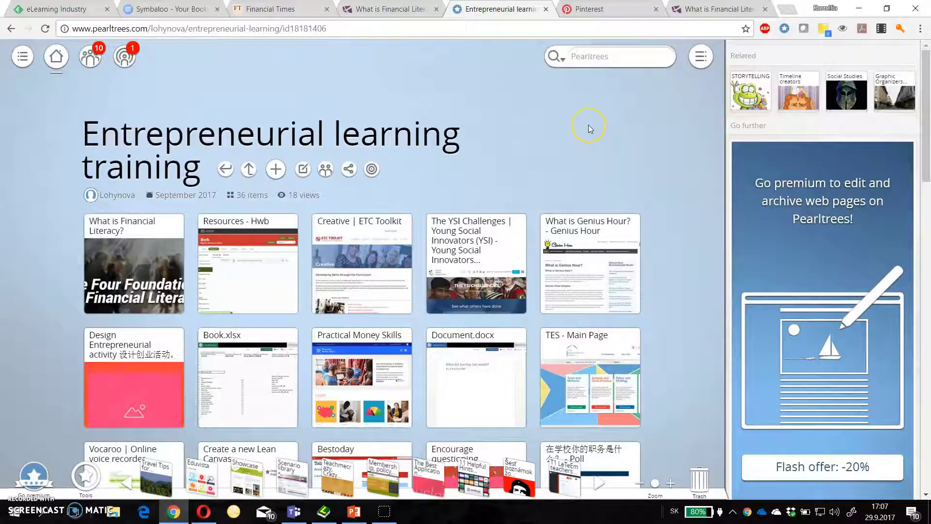
{"action": "mouse_move", "coordinate": [581, 122]}
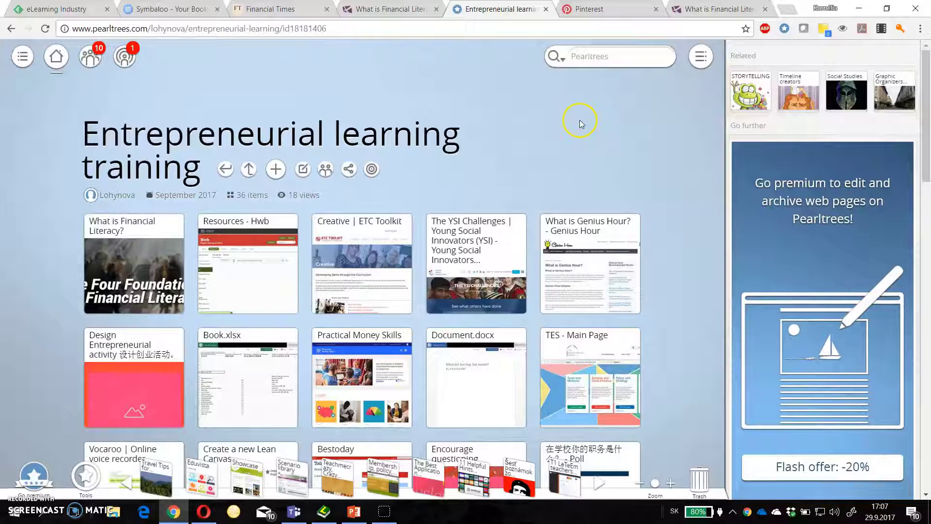
{"action": "mouse_move", "coordinate": [440, 154]}
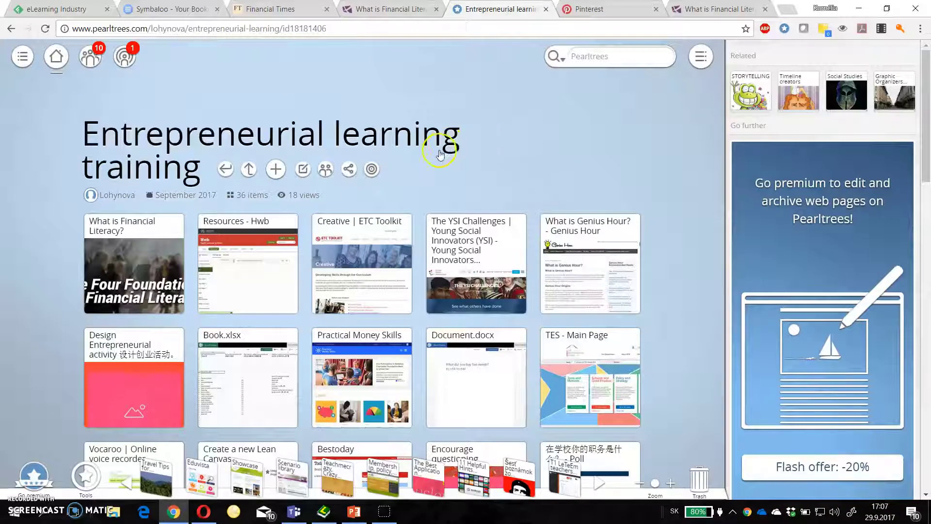
Show Entrepreneurial learning training's related collections and scroll down through them
{"action": "left_click", "coordinate": [371, 169]}
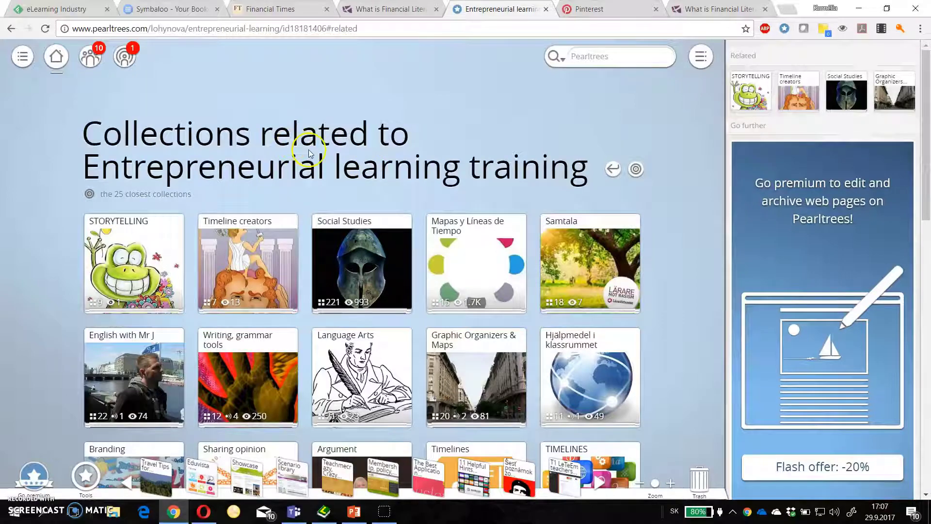
{"action": "mouse_move", "coordinate": [37, 252]}
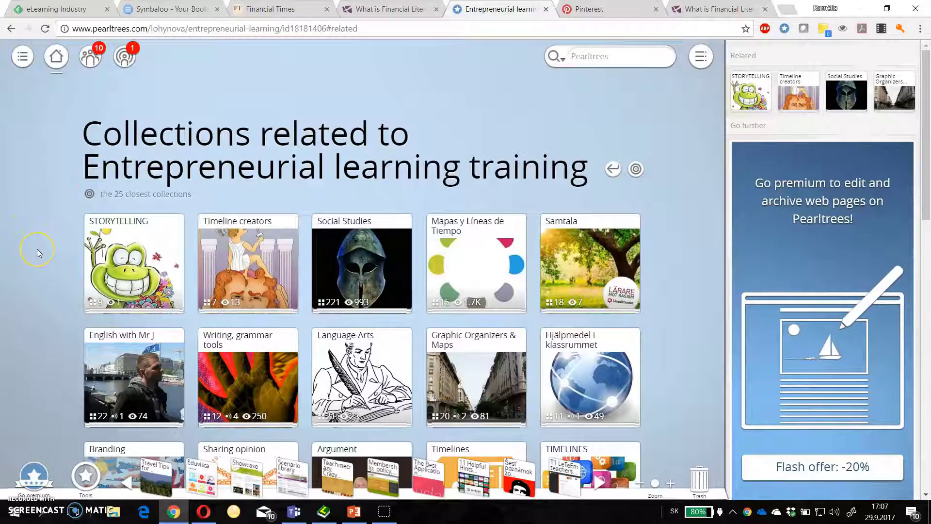
{"action": "scroll", "scroll_direction": "down", "scroll_amount": 3}
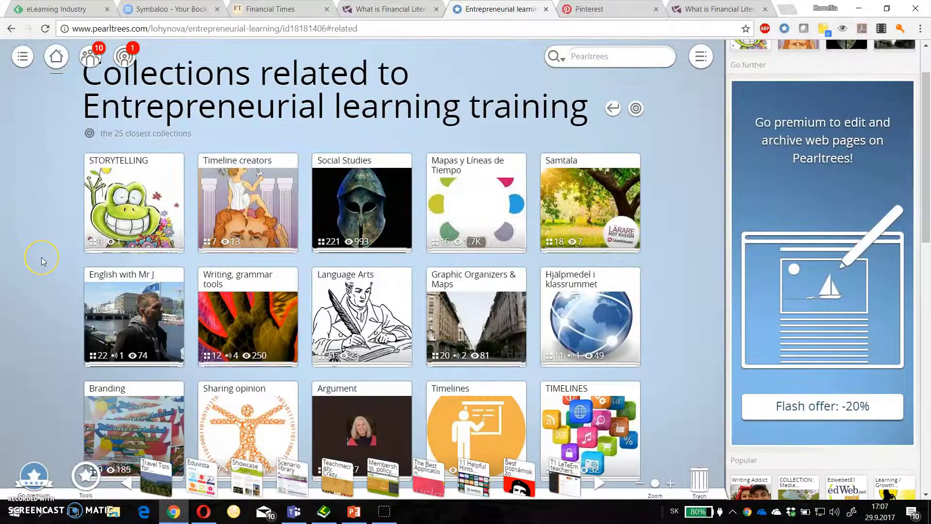
{"action": "scroll", "scroll_direction": "down", "scroll_amount": 3}
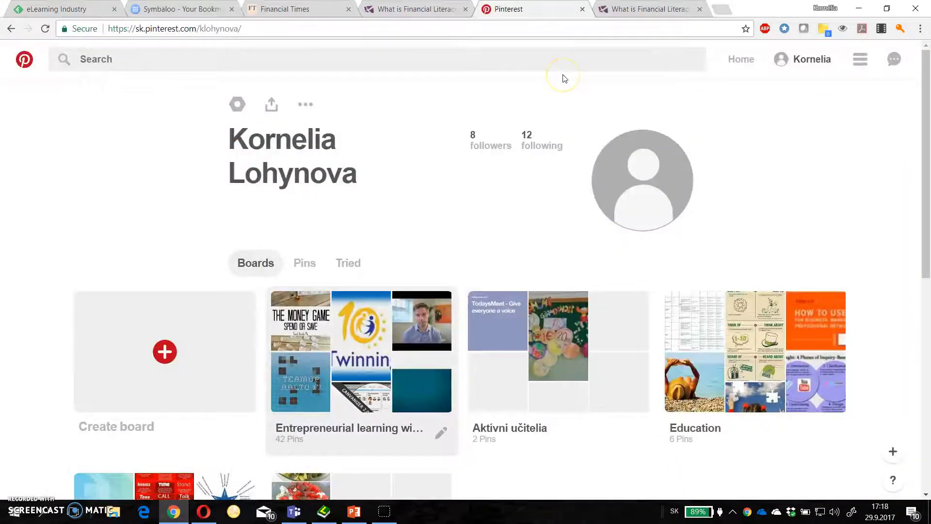
{"action": "mouse_move", "coordinate": [564, 79]}
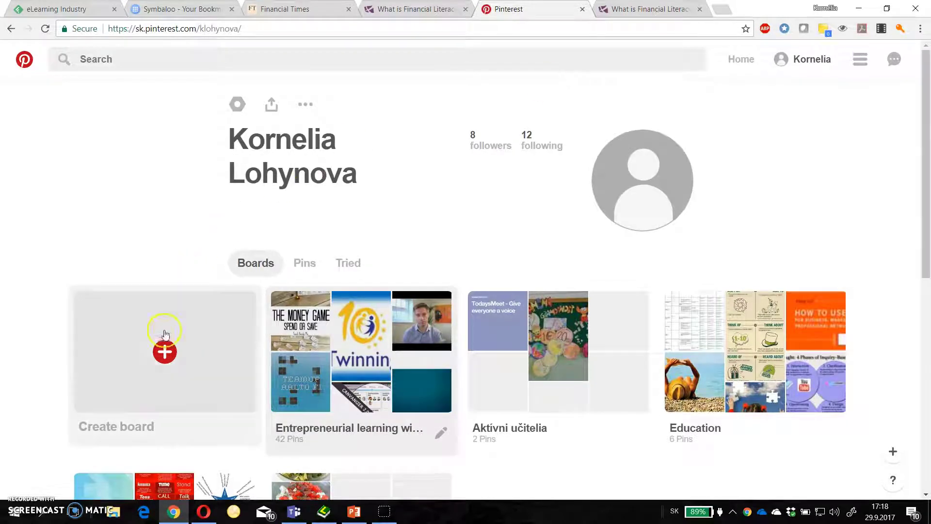
{"action": "mouse_move", "coordinate": [210, 28]}
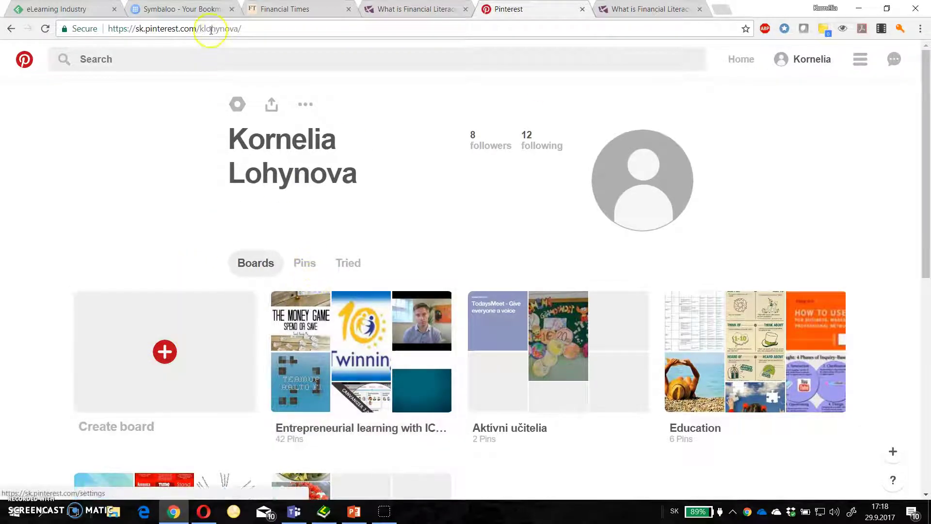
Rerun the recent 'financial literacy' search from Pinterest's search bar to show pin results
{"action": "left_click", "coordinate": [95, 59]}
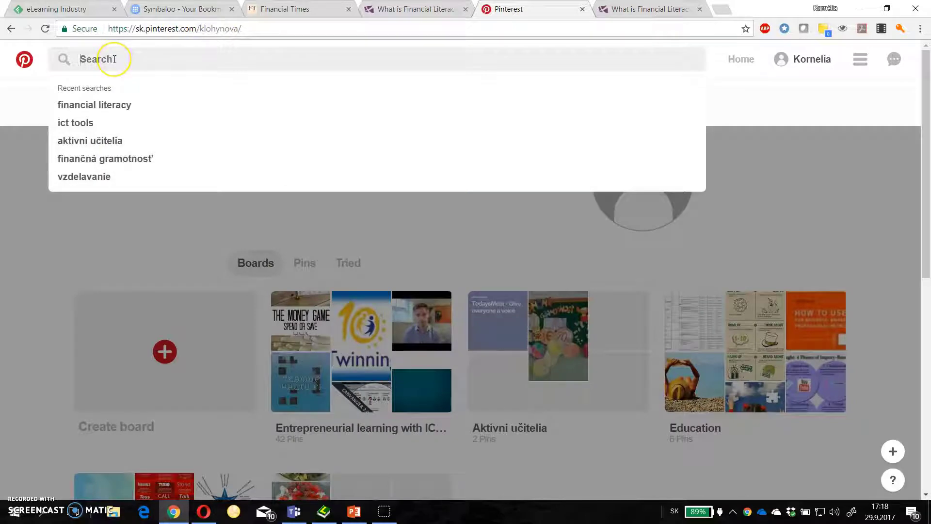
{"action": "left_click", "coordinate": [94, 105]}
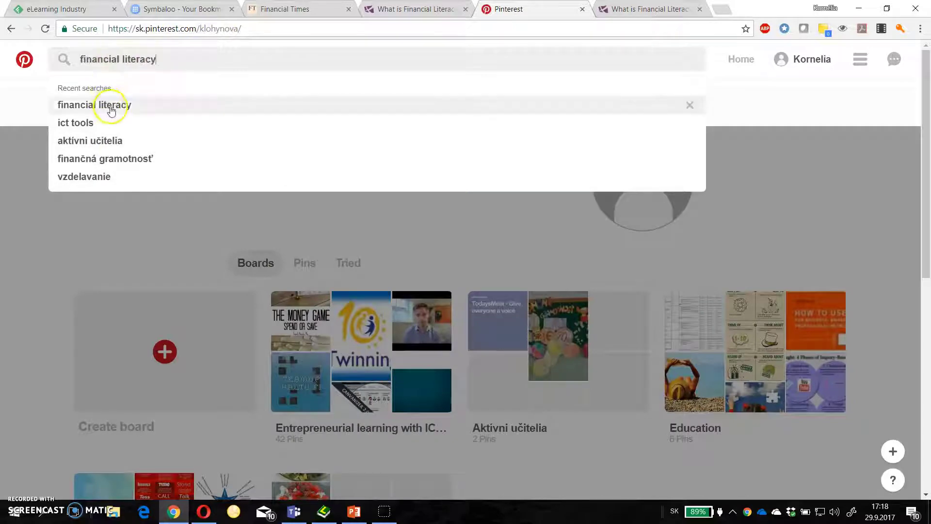
{"action": "left_click", "coordinate": [93, 105]}
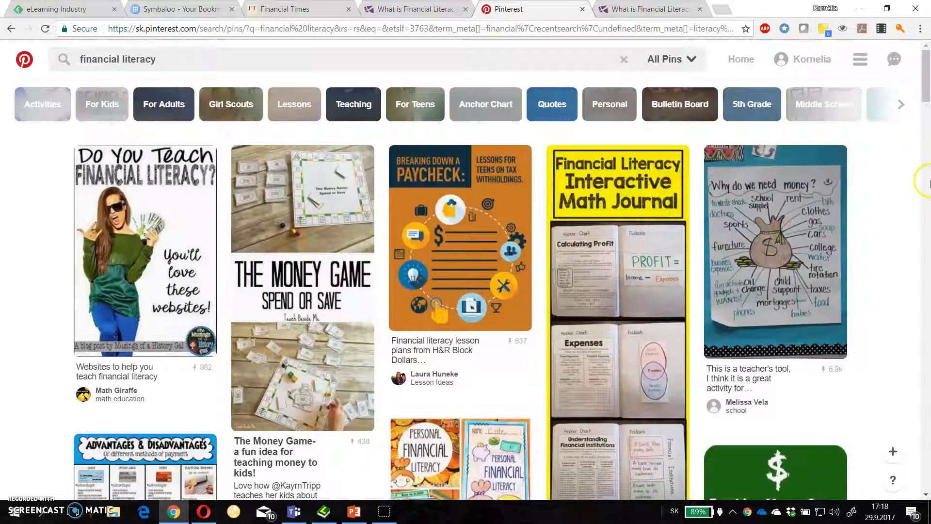
Scroll down the financial literacy results until the 'How Interest Works' pin appears
{"action": "scroll", "scroll_direction": "down", "scroll_amount": 3}
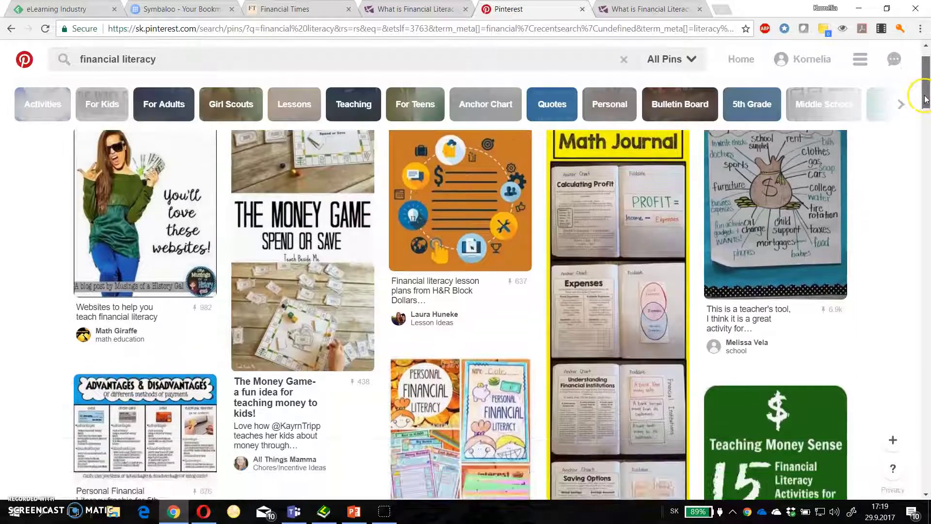
{"action": "scroll", "scroll_direction": "down", "scroll_amount": 3}
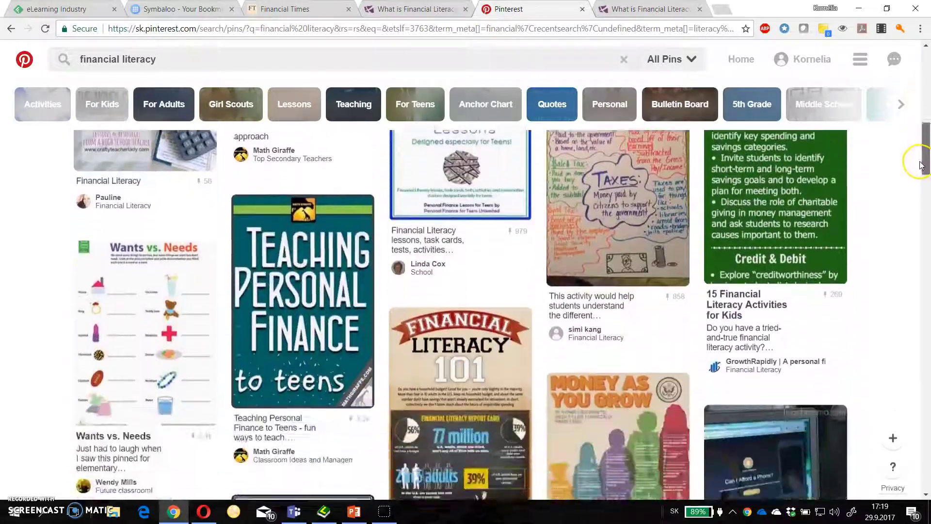
{"action": "scroll", "scroll_direction": "down", "scroll_amount": 3}
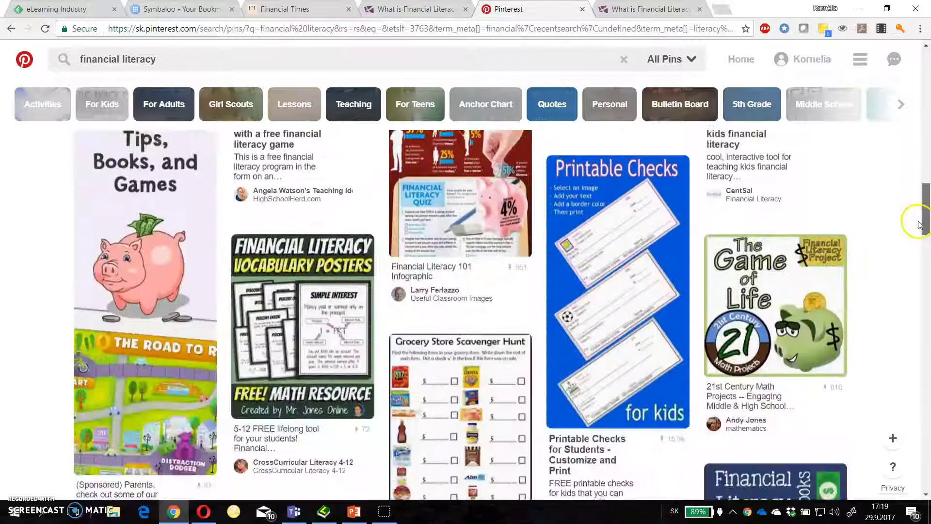
{"action": "scroll", "scroll_direction": "down", "scroll_amount": 3}
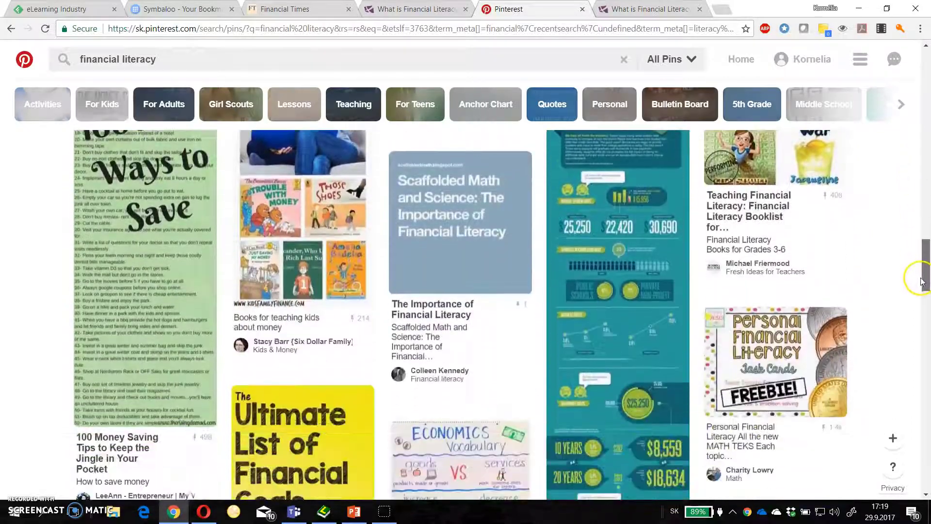
{"action": "scroll", "scroll_direction": "down", "scroll_amount": 3}
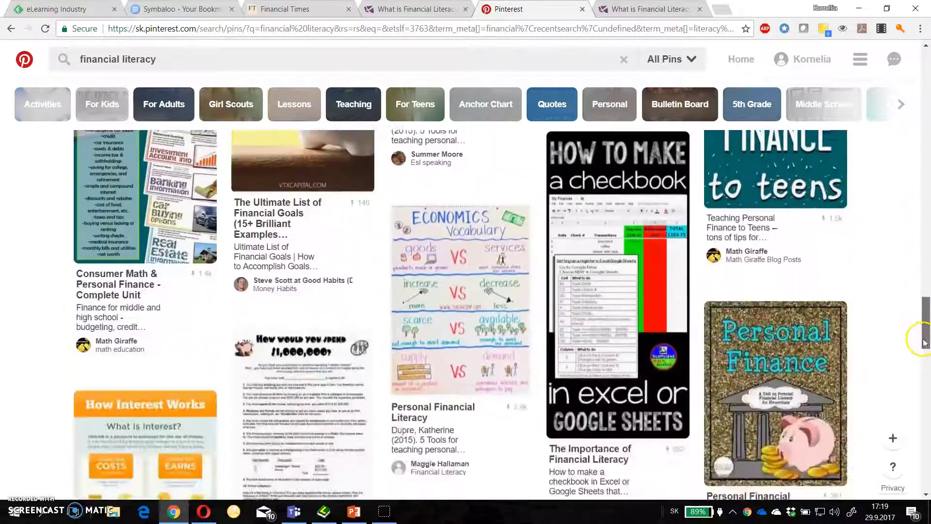
{"action": "scroll", "scroll_direction": "down", "scroll_amount": 3}
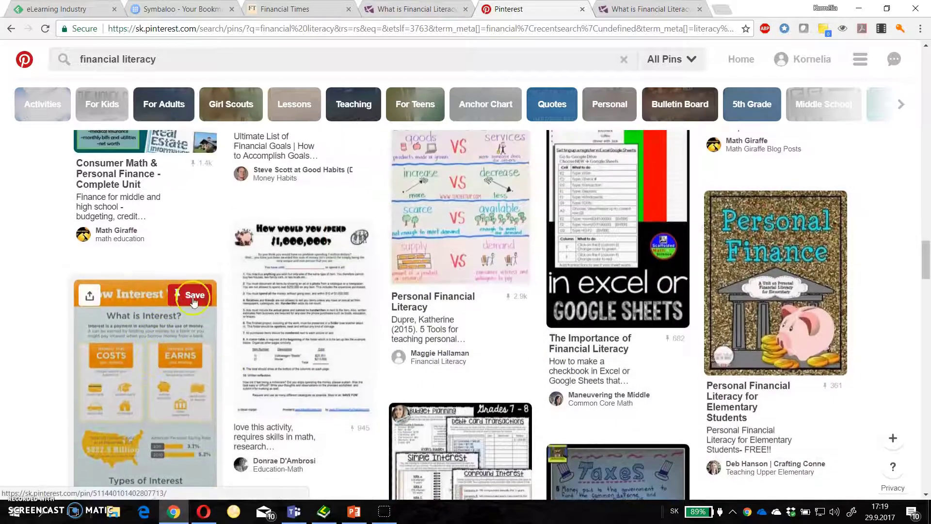
Save 'How Interest Works' to the Entrepreneurial learning with ICT tools board, then open that board
{"action": "left_click", "coordinate": [194, 295]}
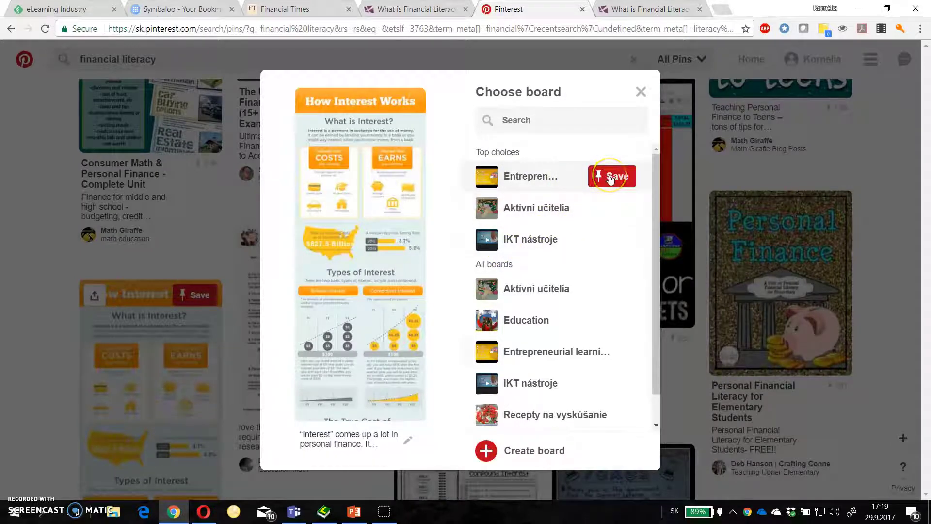
{"action": "left_click", "coordinate": [612, 175]}
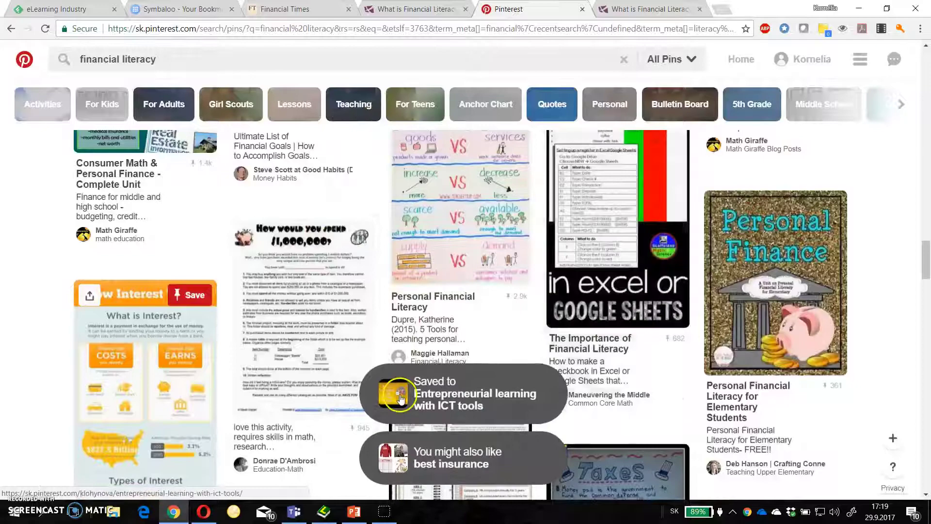
{"action": "left_click", "coordinate": [803, 59]}
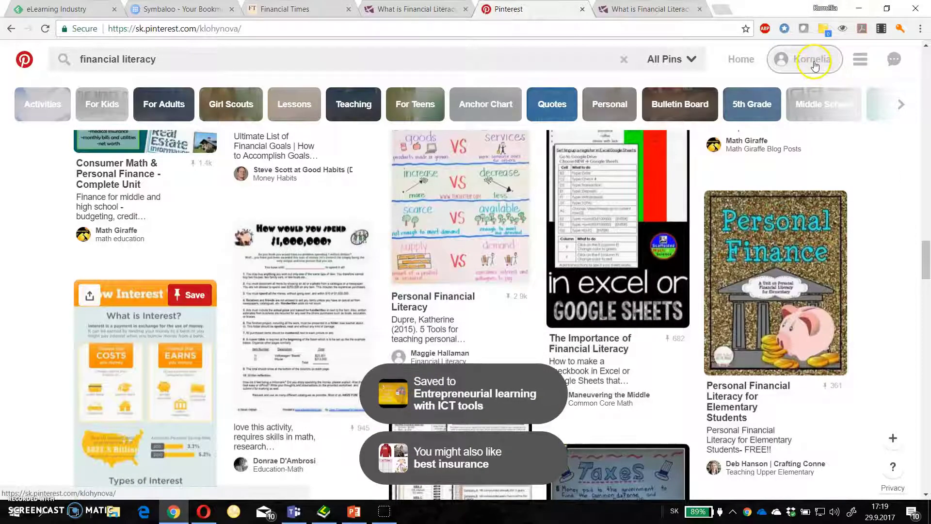
{"action": "left_click", "coordinate": [464, 394]}
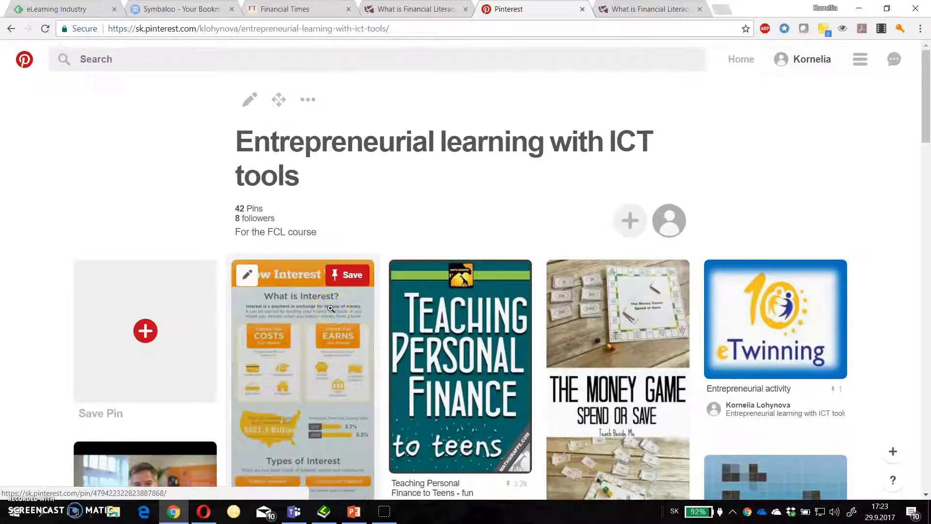
{"action": "mouse_move", "coordinate": [325, 306]}
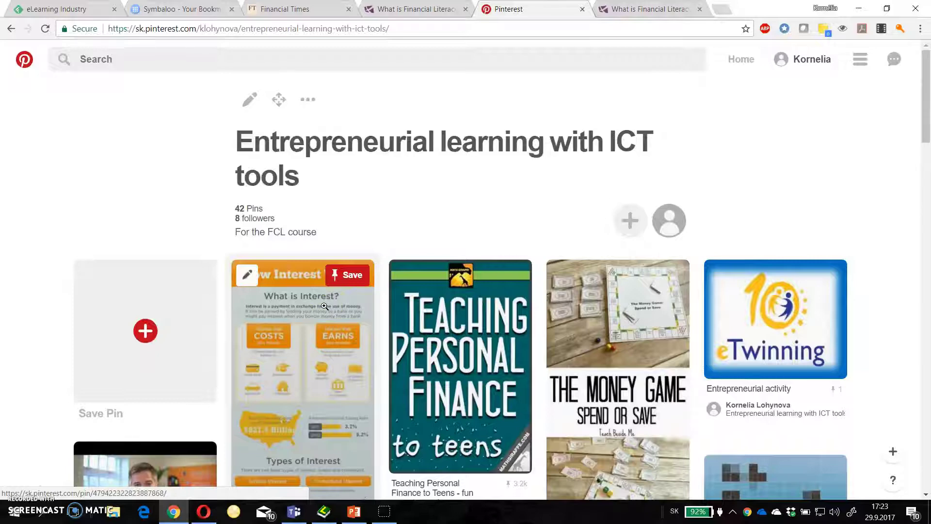
{"action": "mouse_move", "coordinate": [17, 481]}
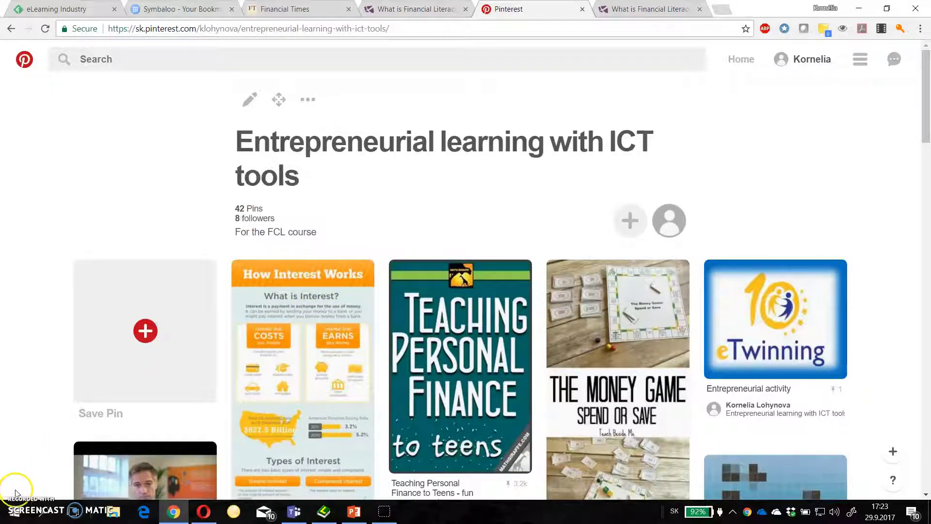